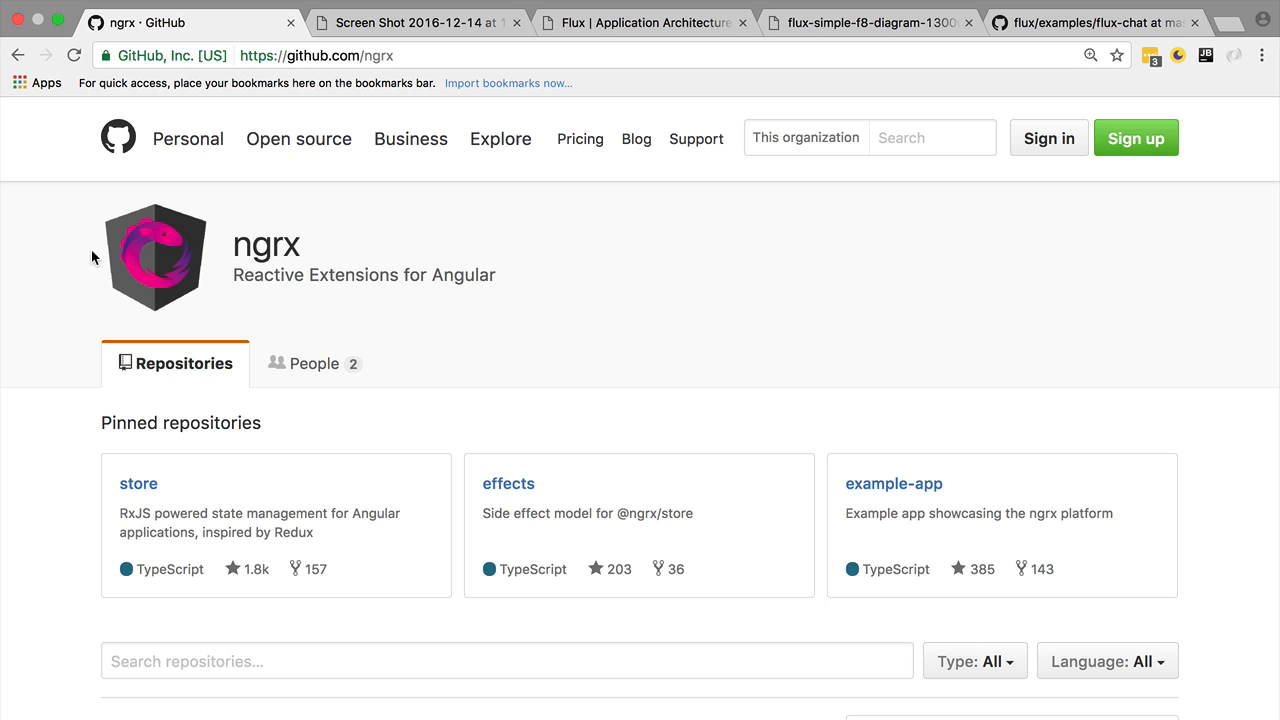
mouse_move(382, 306)
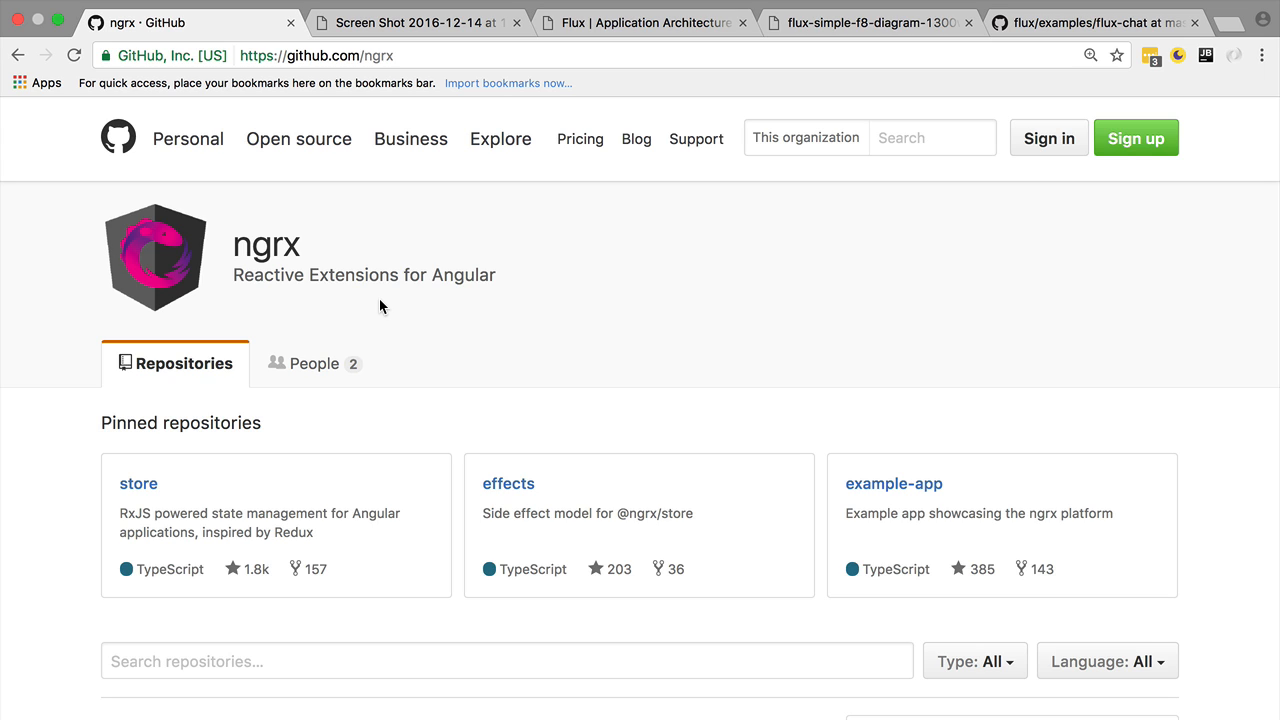
mouse_move(377, 298)
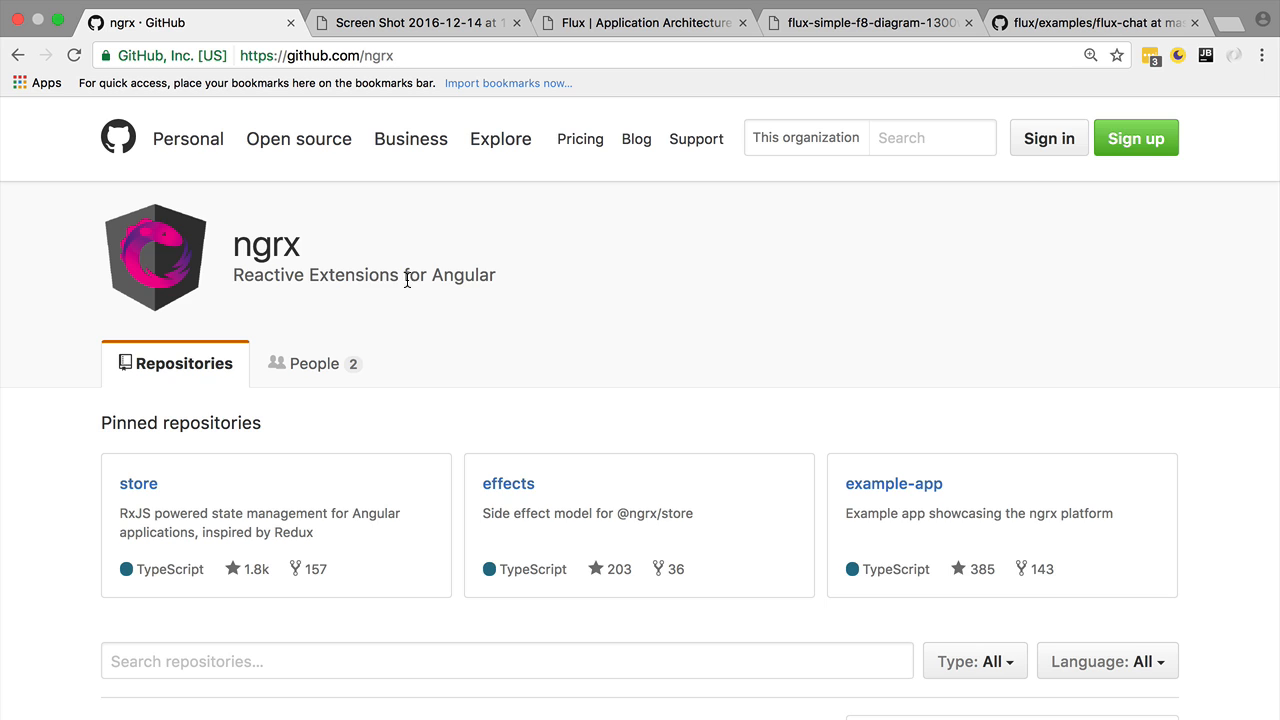
mouse_move(320, 594)
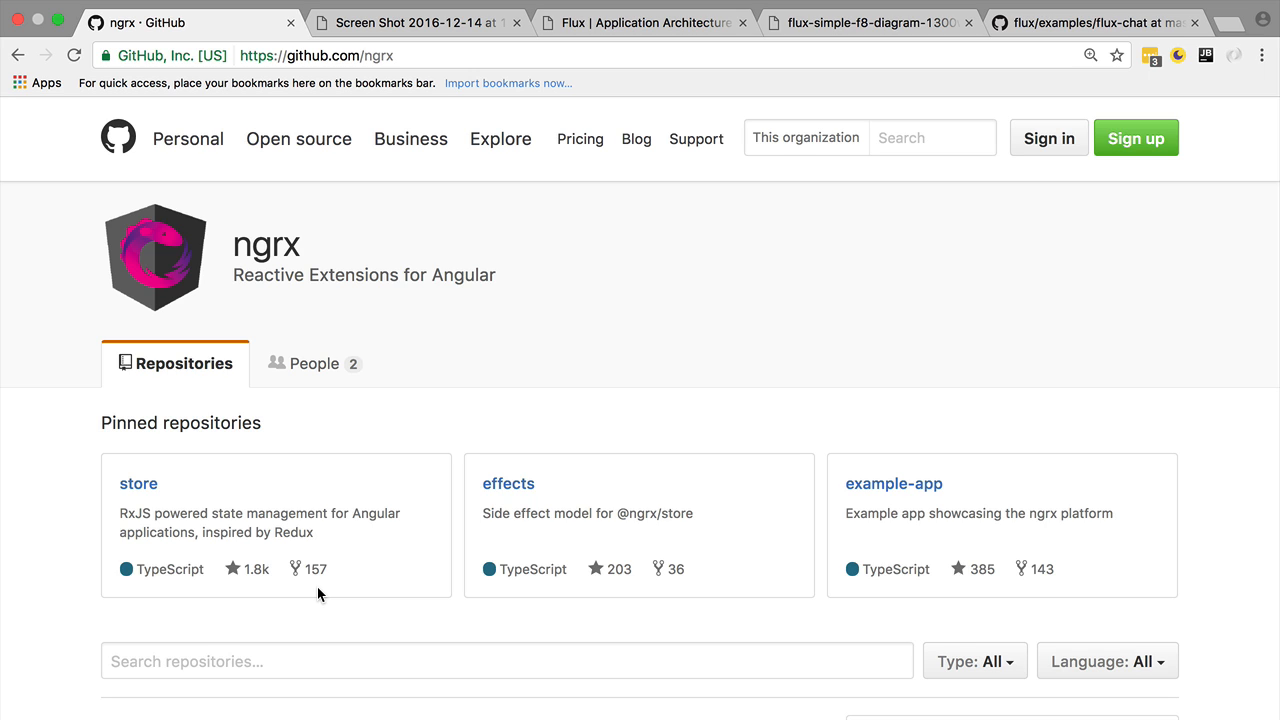
mouse_move(399, 248)
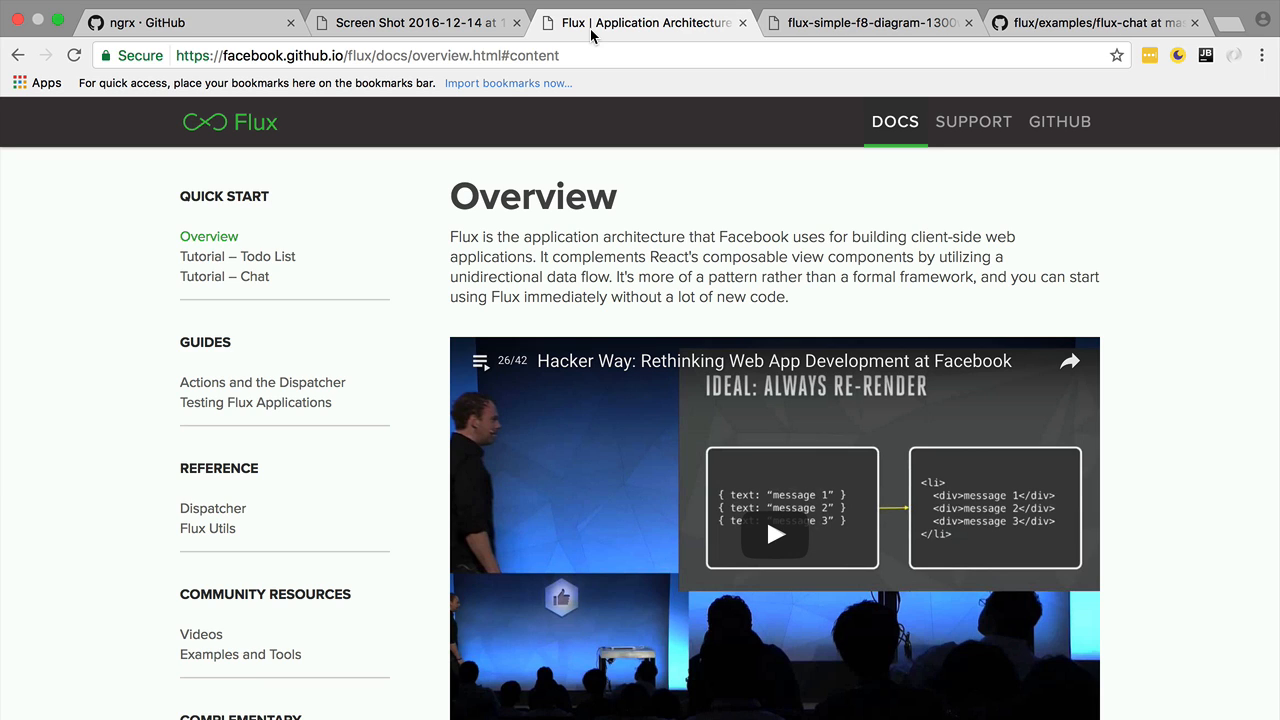
Step: Switch to the 'Screen Shot 2016-12-14' tab showing the chat icon with an unread badge
left_click(420, 22)
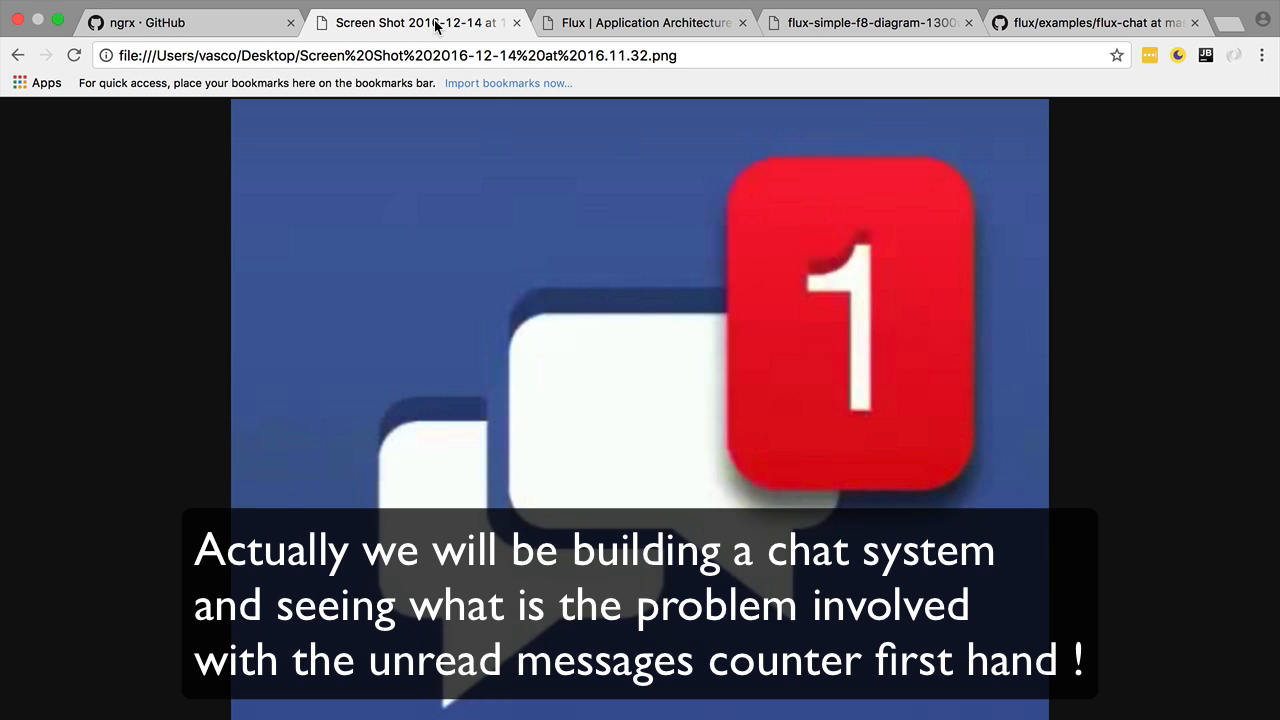
mouse_move(890, 374)
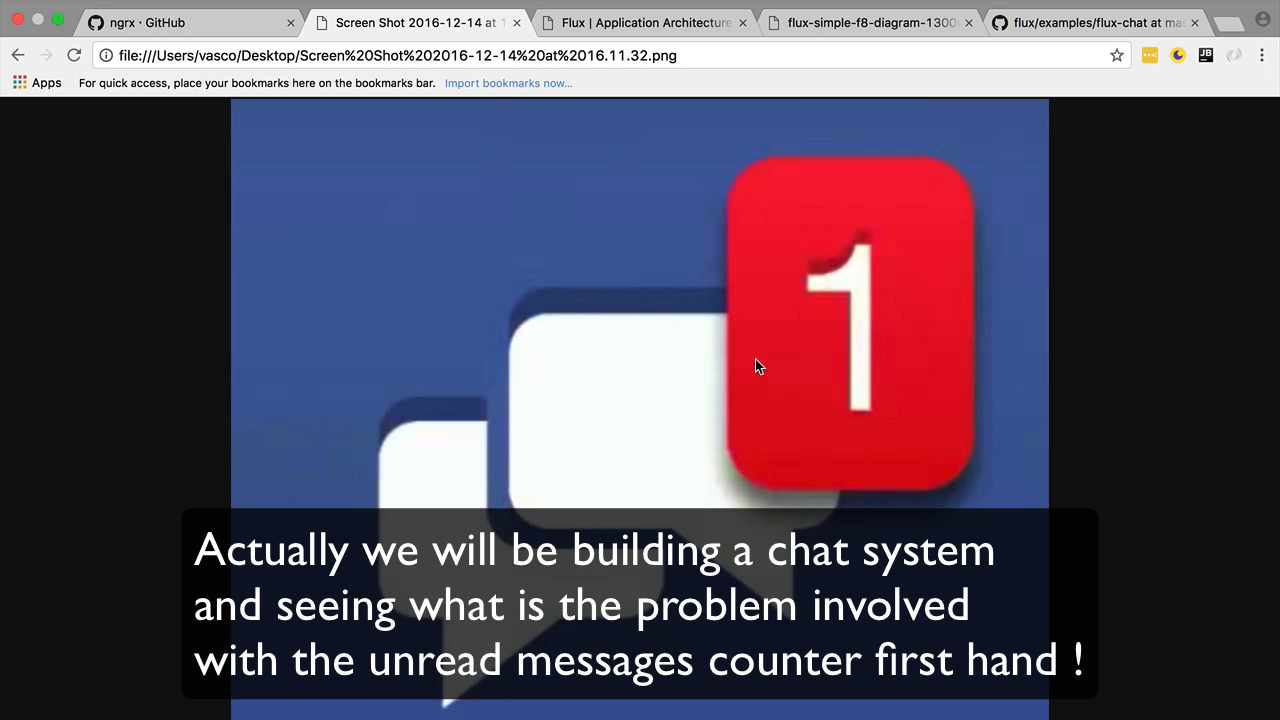
mouse_move(765, 366)
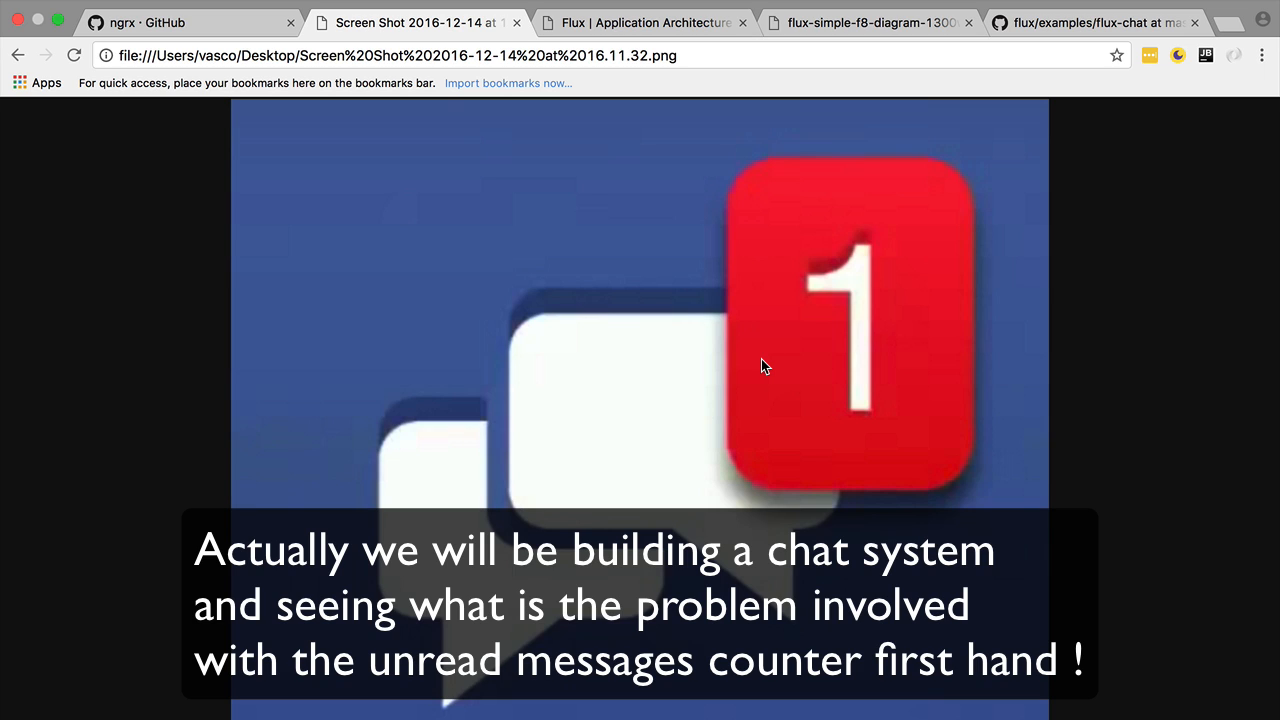
mouse_move(746, 368)
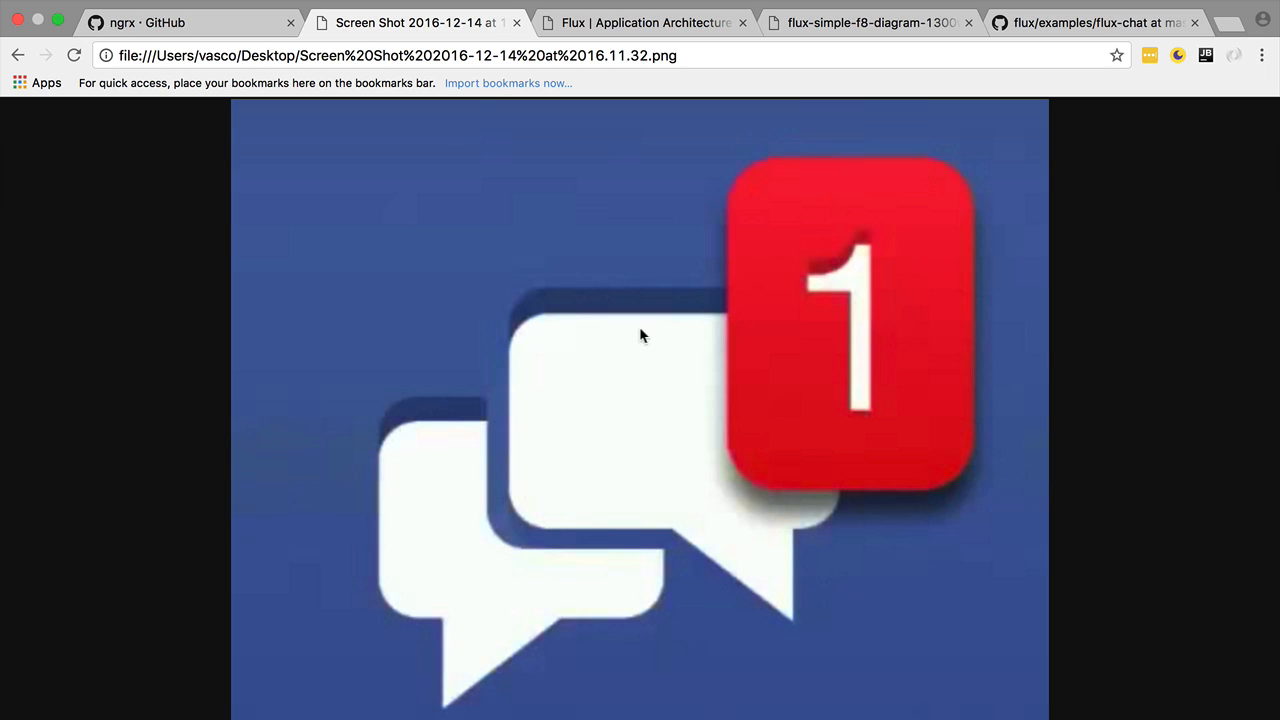
mouse_move(316, 347)
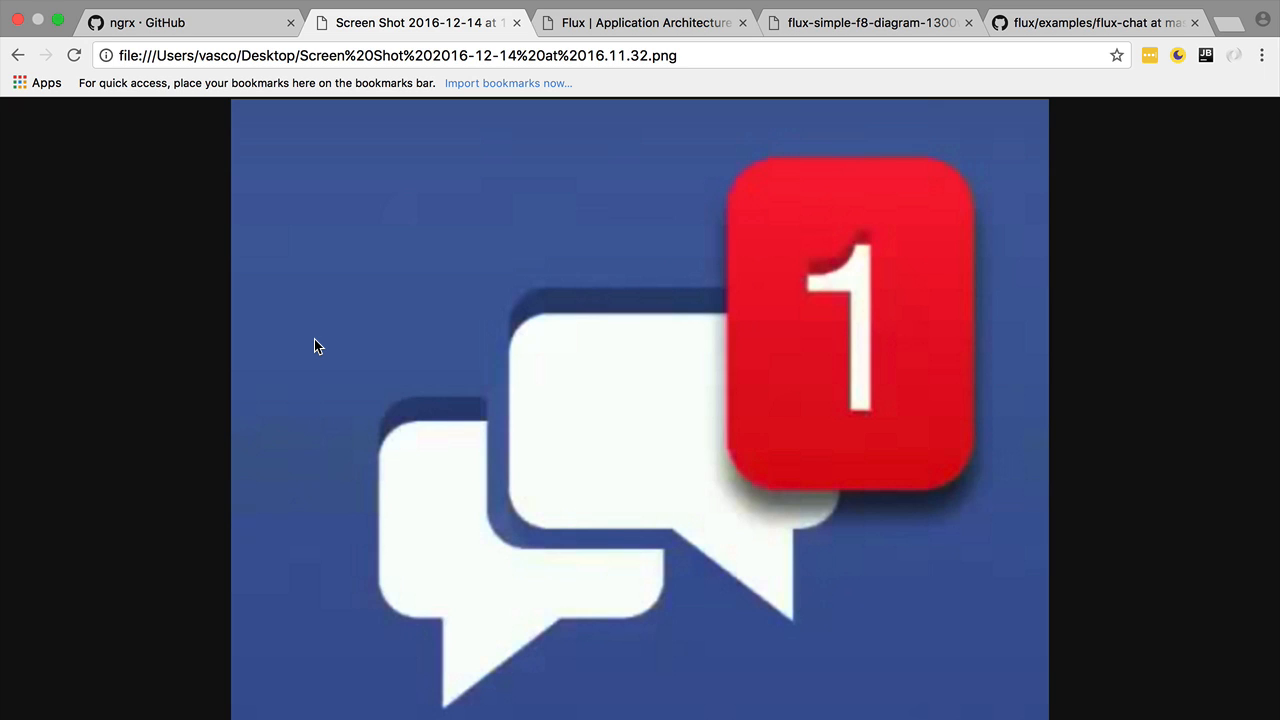
Step: Switch to the flux-simple-f8-diagram tab showing the Action, Dispatcher, Store, View flow
left_click(885, 22)
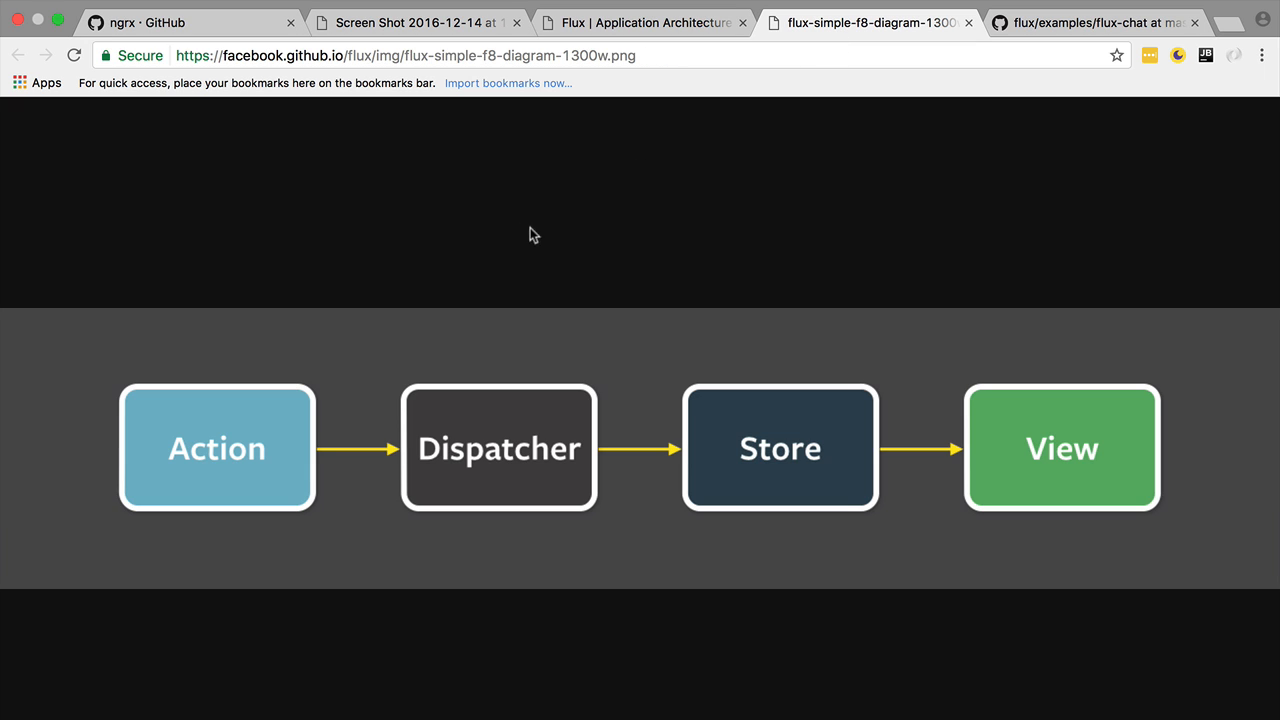
mouse_move(913, 588)
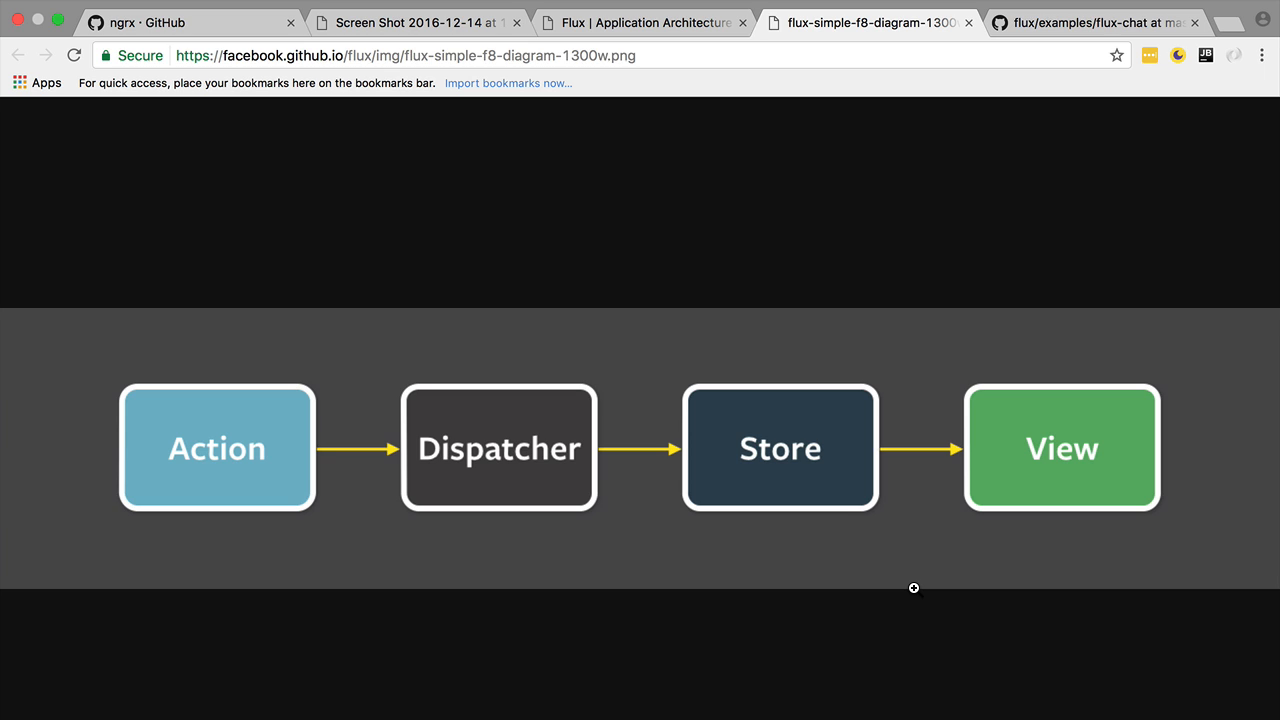
mouse_move(903, 311)
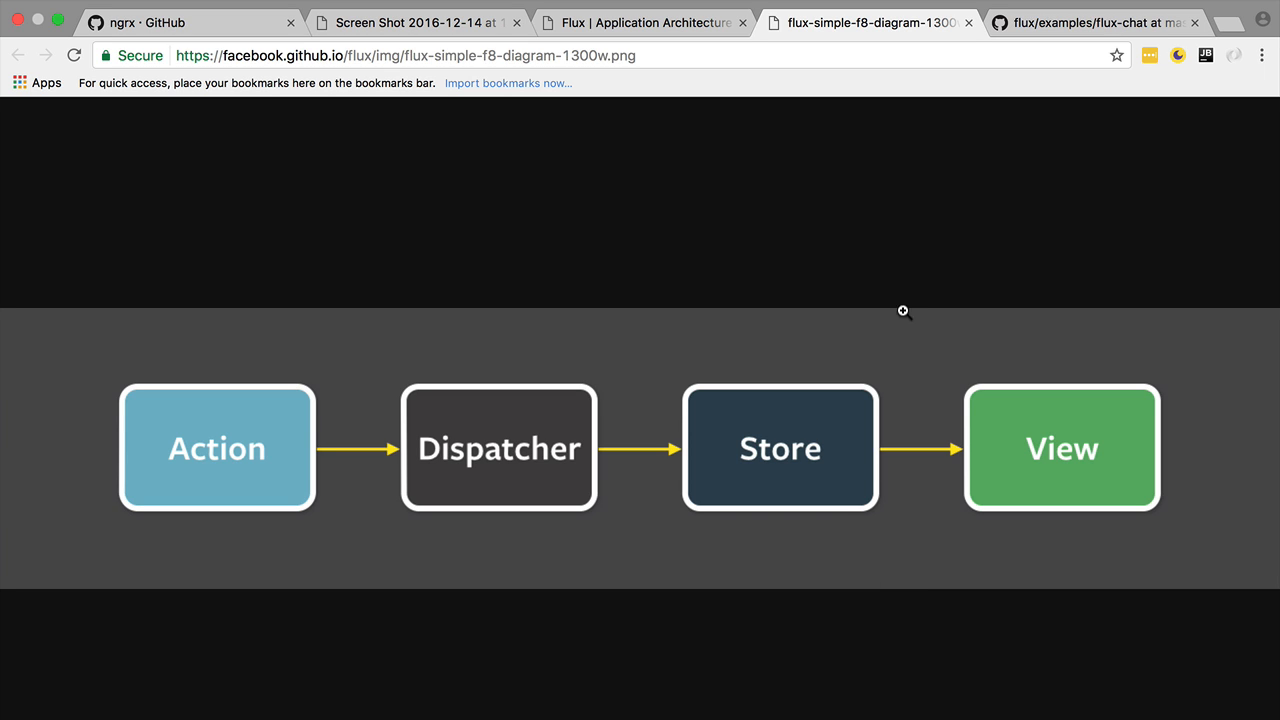
Step: Switch to the GitHub flux/examples/flux-chat tab listing css, js, README and package.json
left_click(1114, 22)
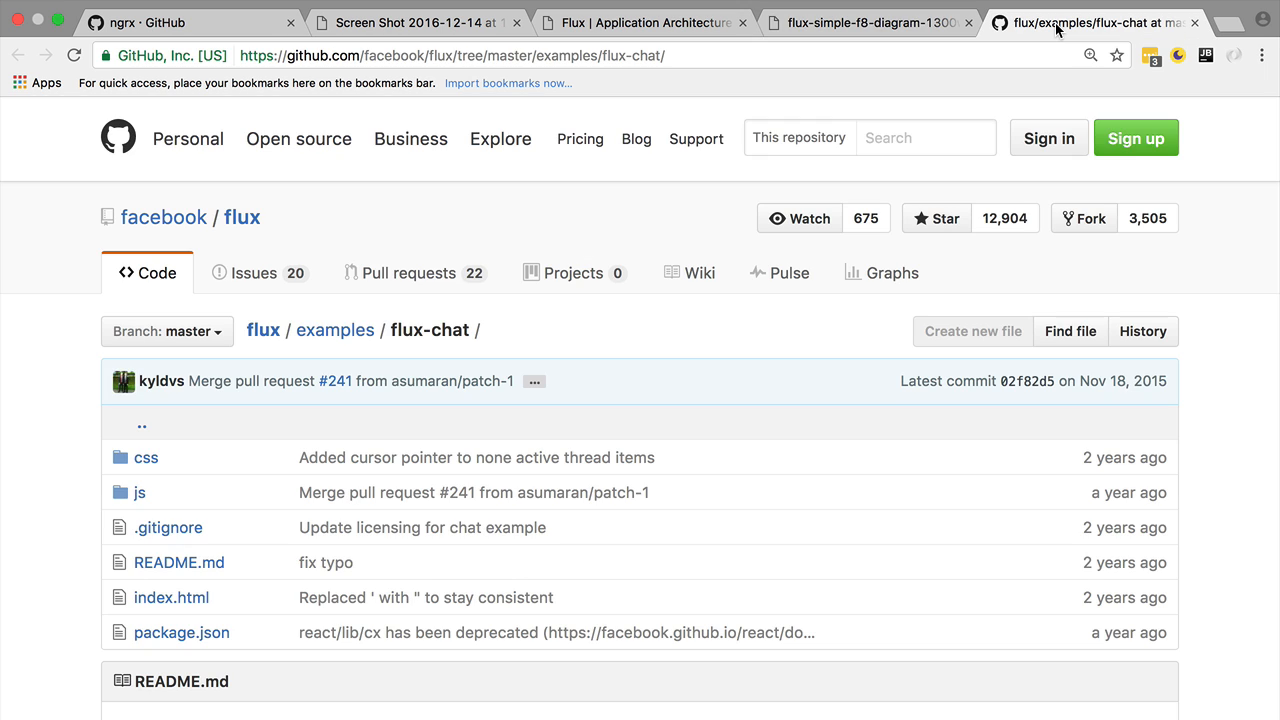
mouse_move(400, 247)
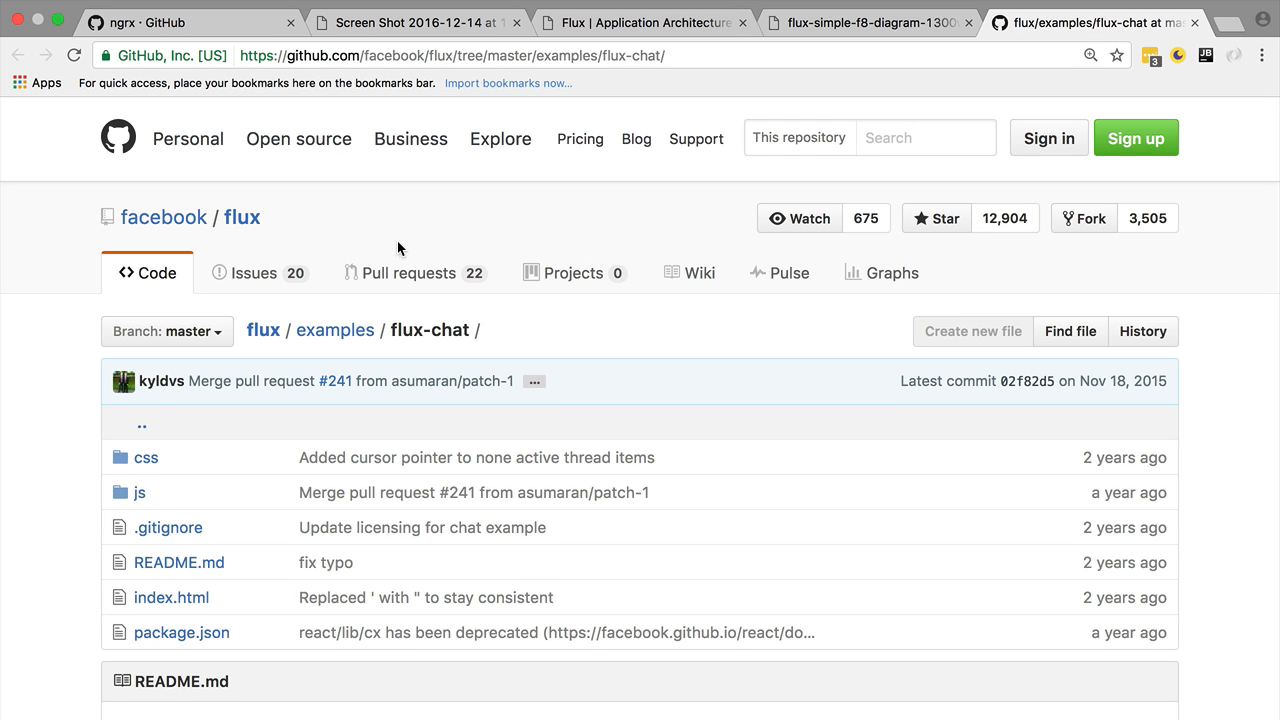
mouse_move(382, 242)
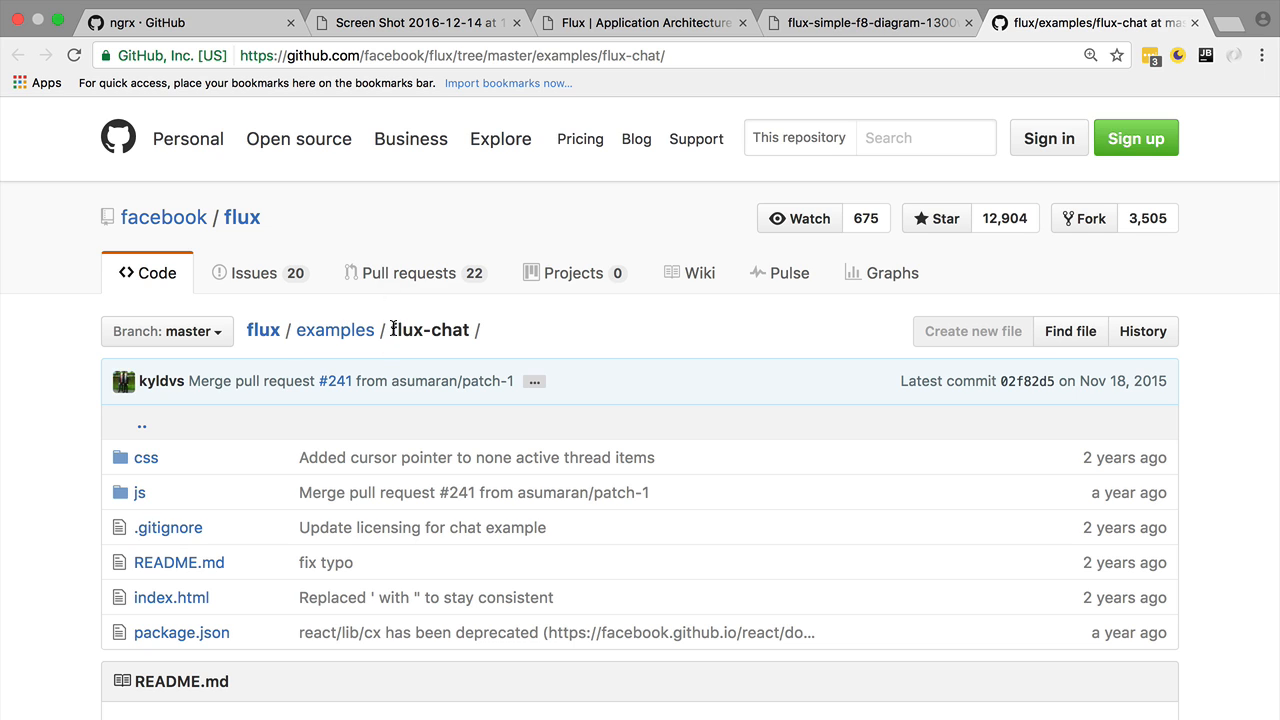
mouse_move(473, 331)
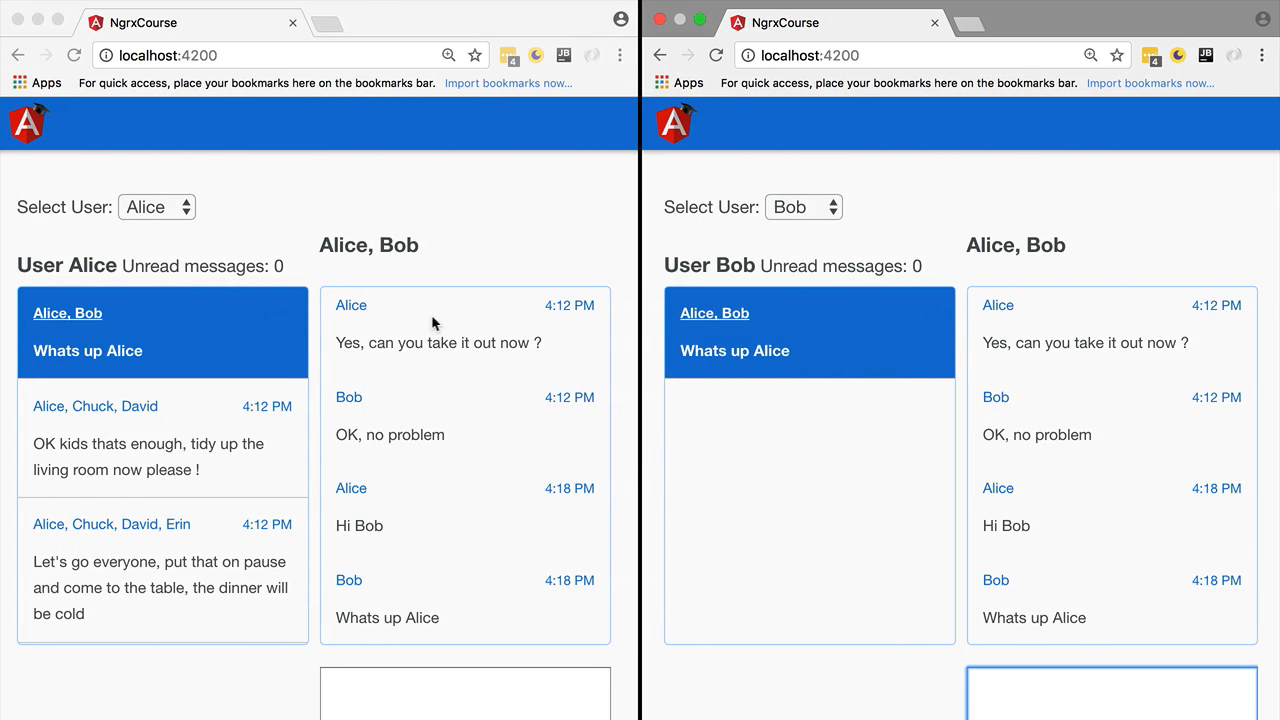
mouse_move(158, 438)
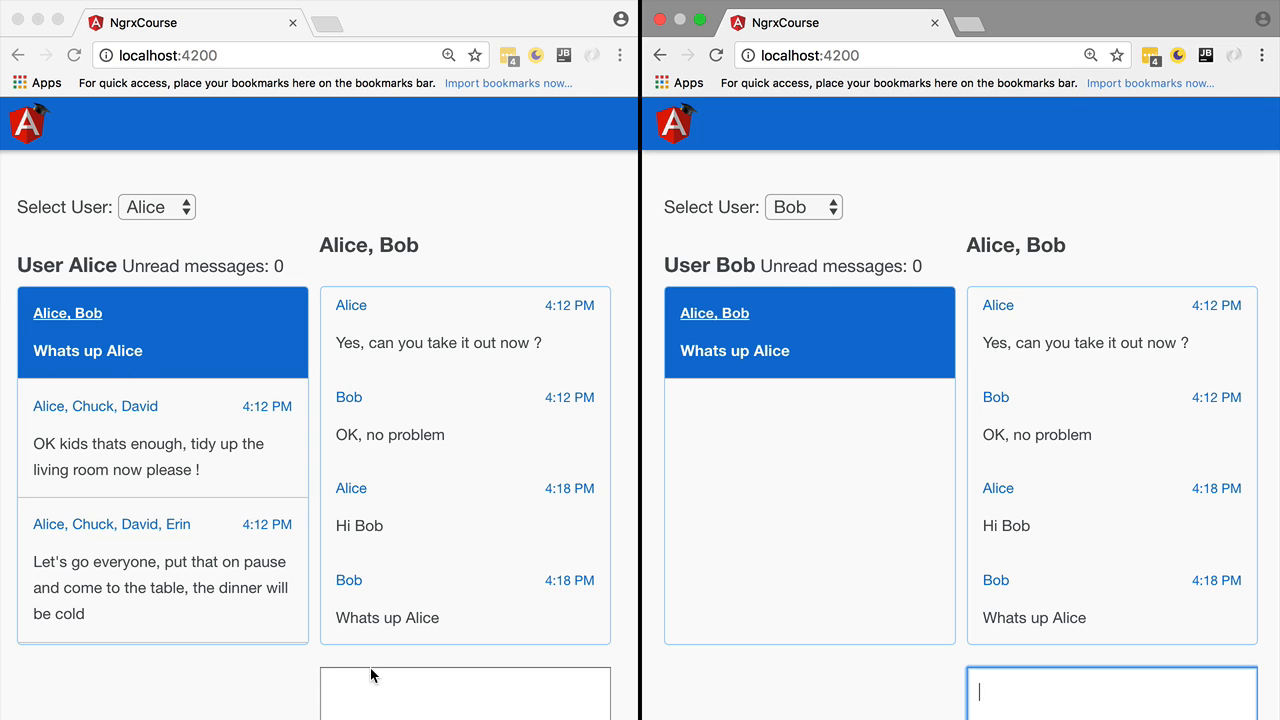
Step: Type 'Hello B' into Alice's message box
left_click(464, 697)
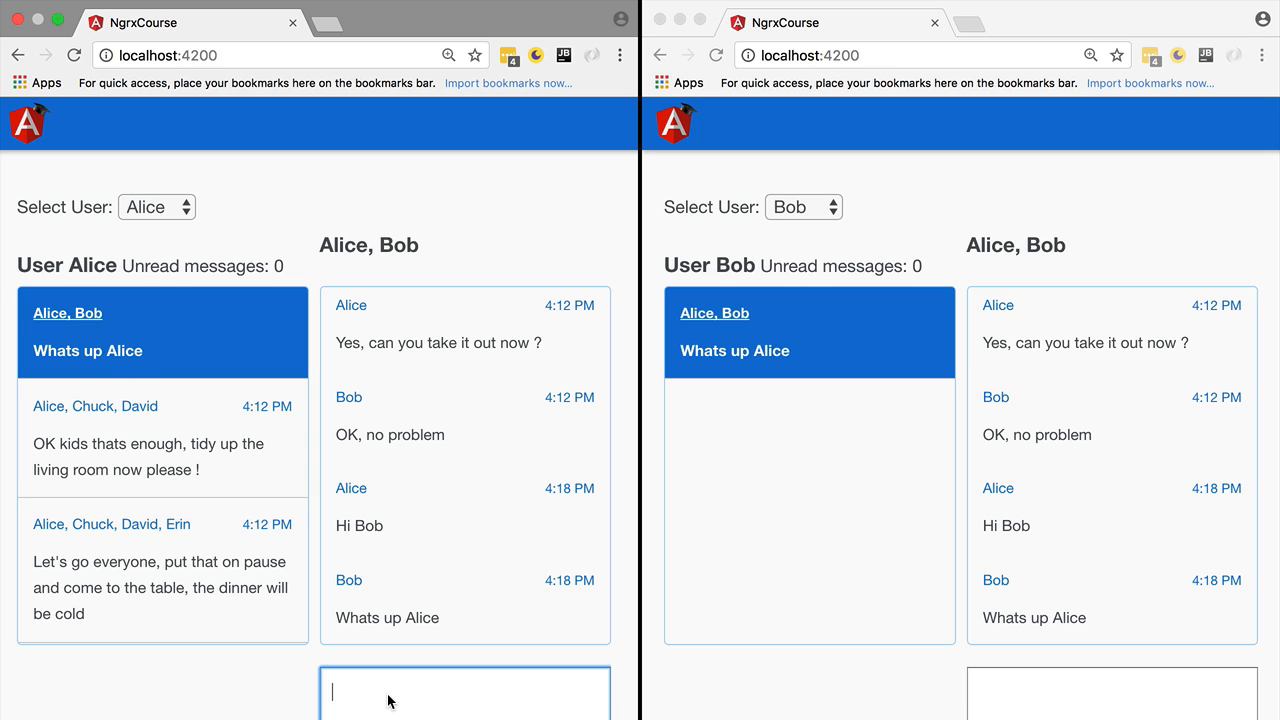
type("Hello B")
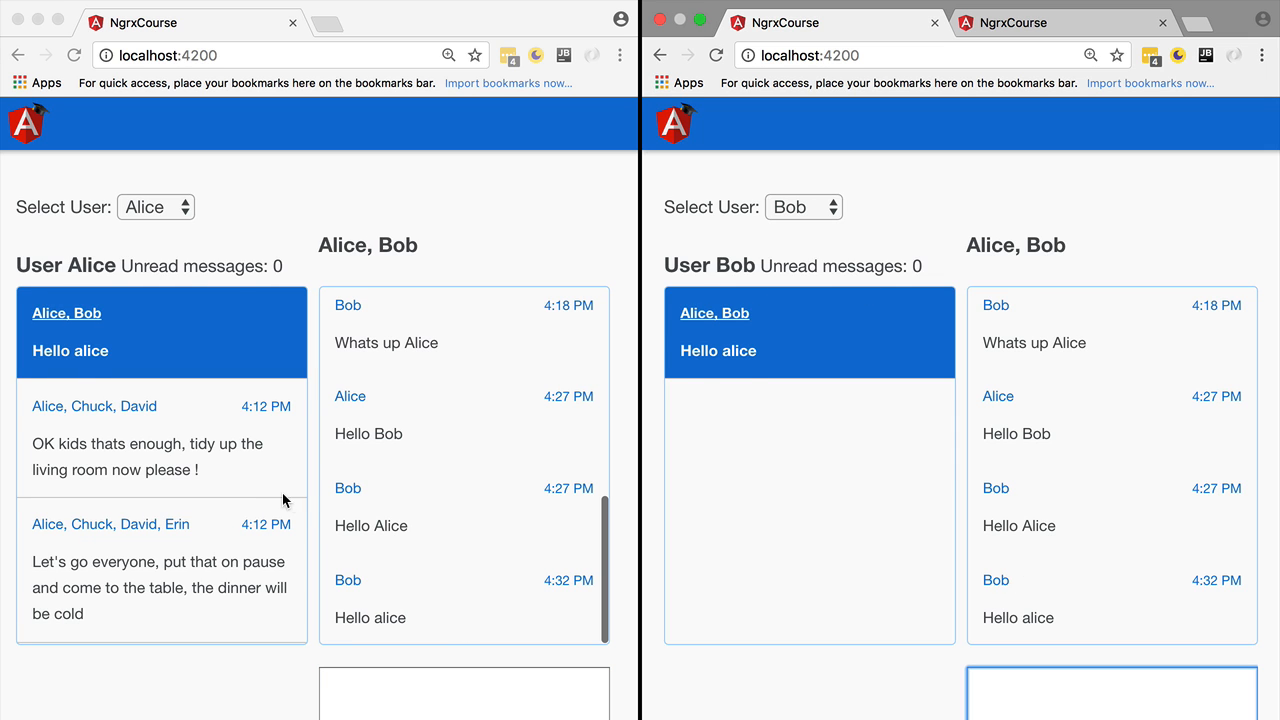
mouse_move(281, 270)
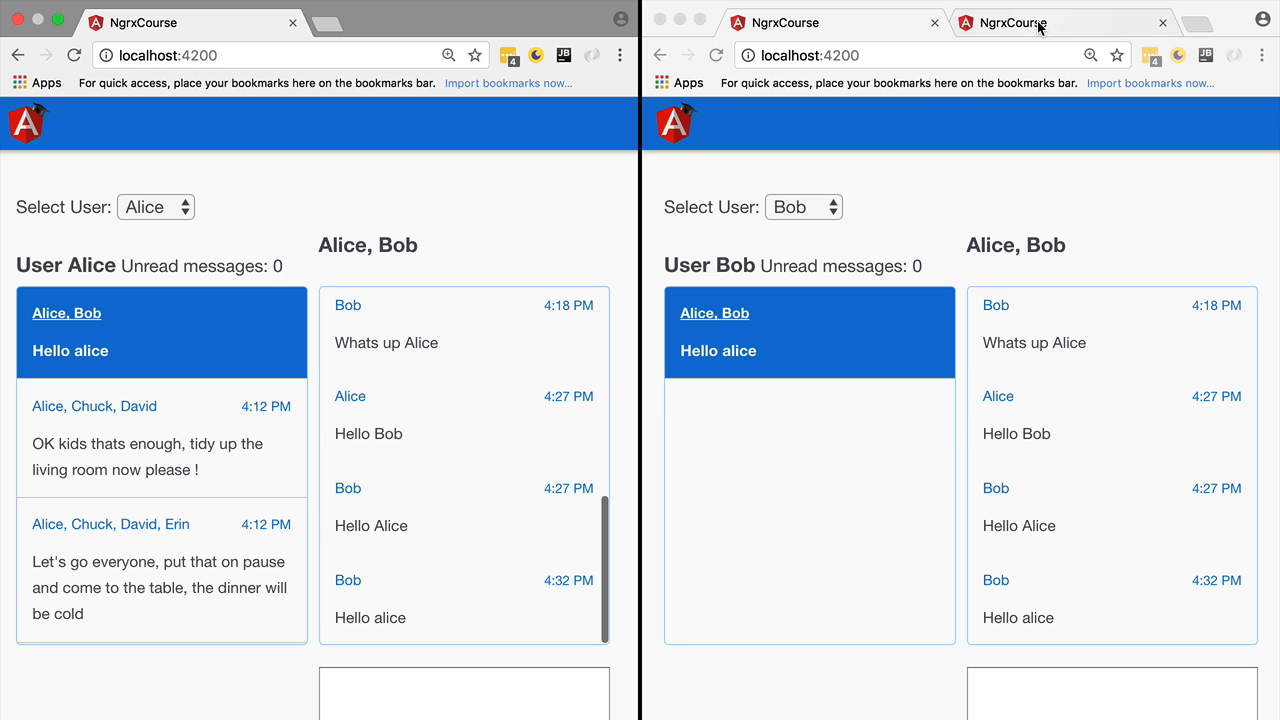
Step: As Chuck, send 'Hi' and 'Hi alice 2' to Alice's family thread, then return to Bob's tab
left_click(804, 207)
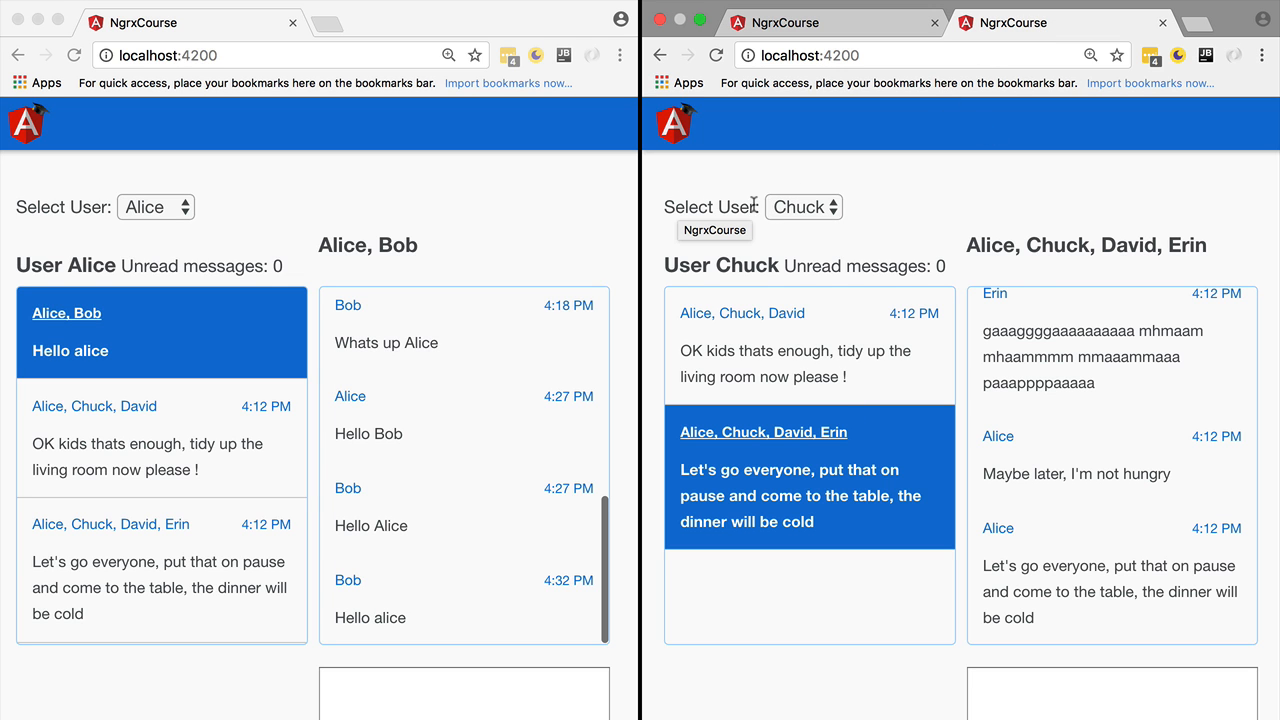
mouse_move(1157, 708)
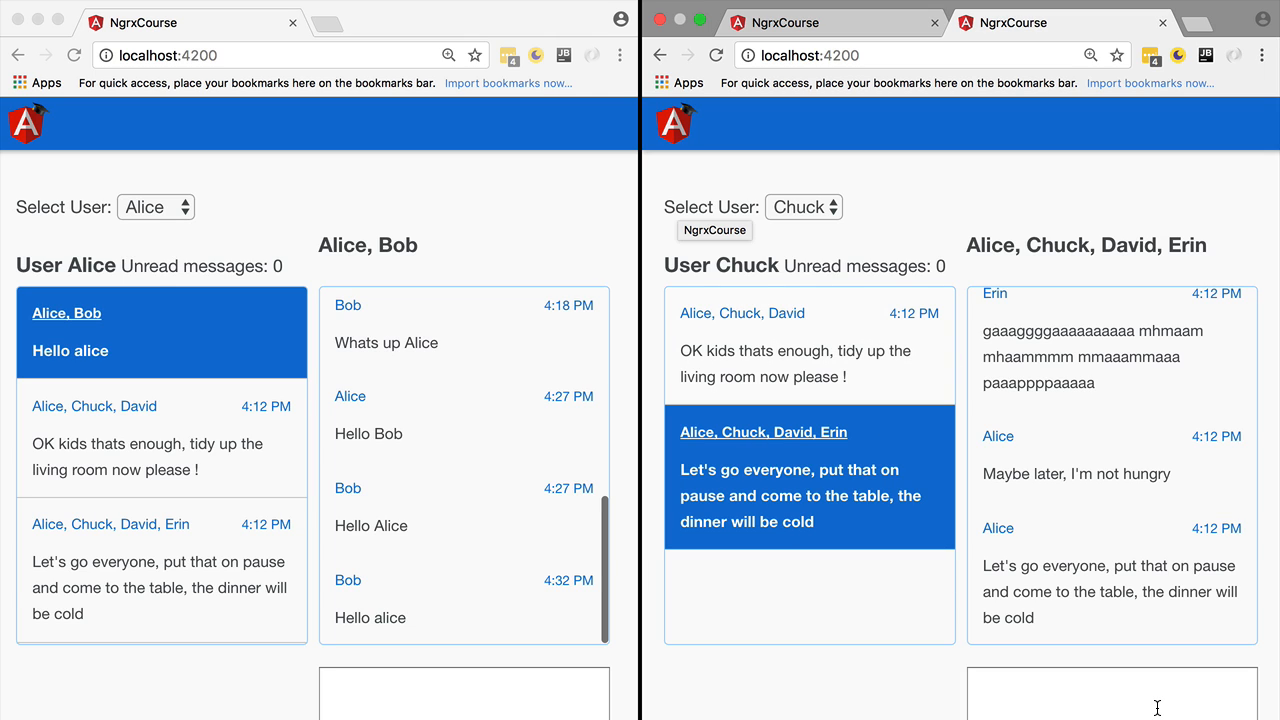
left_click(1111, 702)
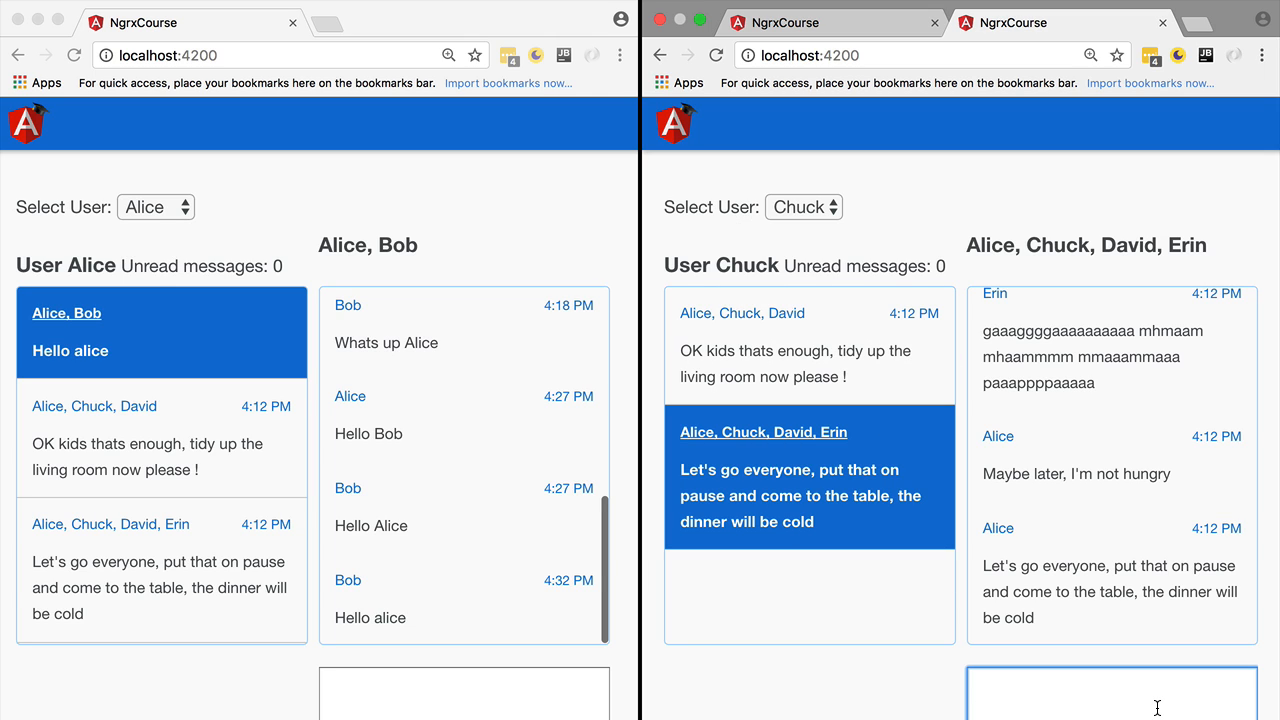
type("H")
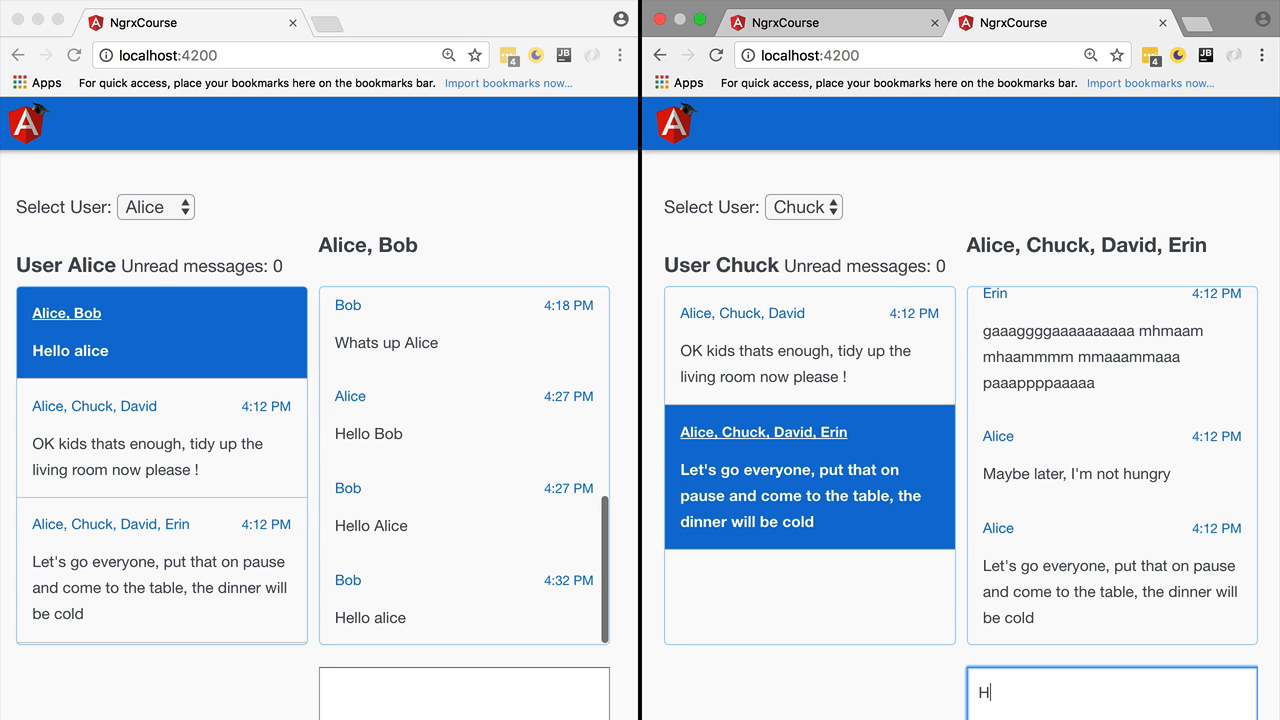
type("i")
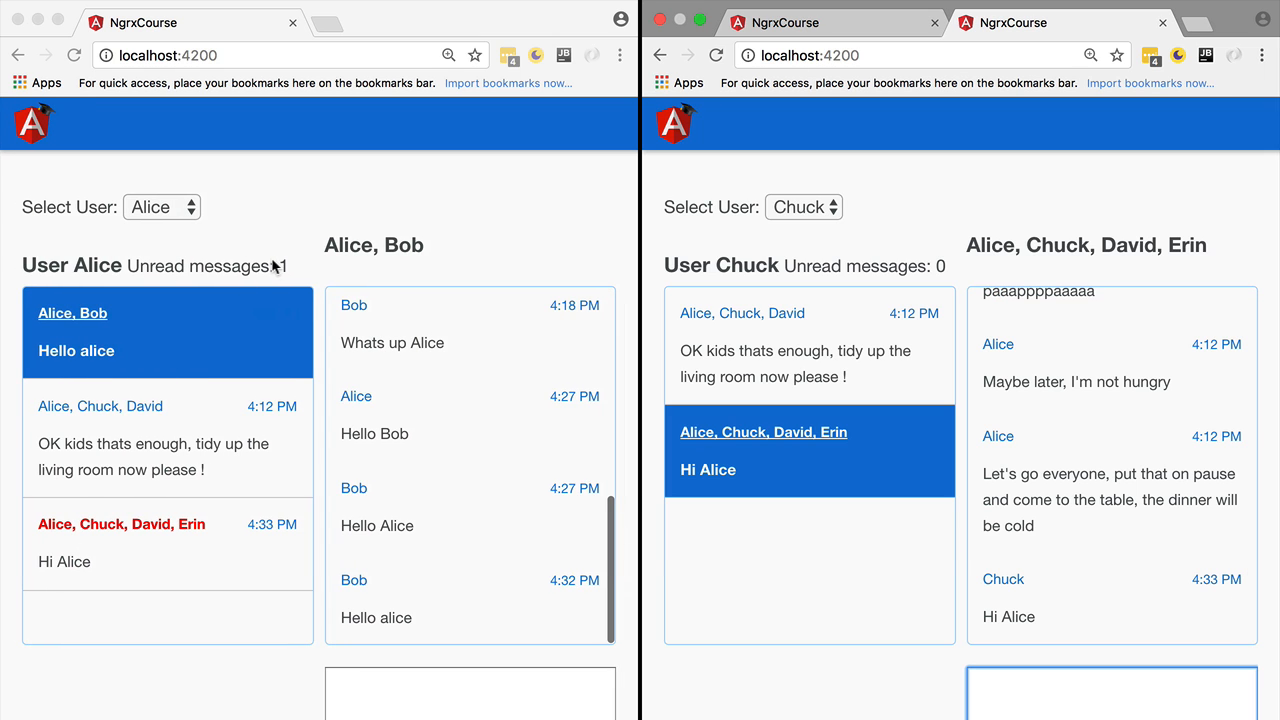
type("H")
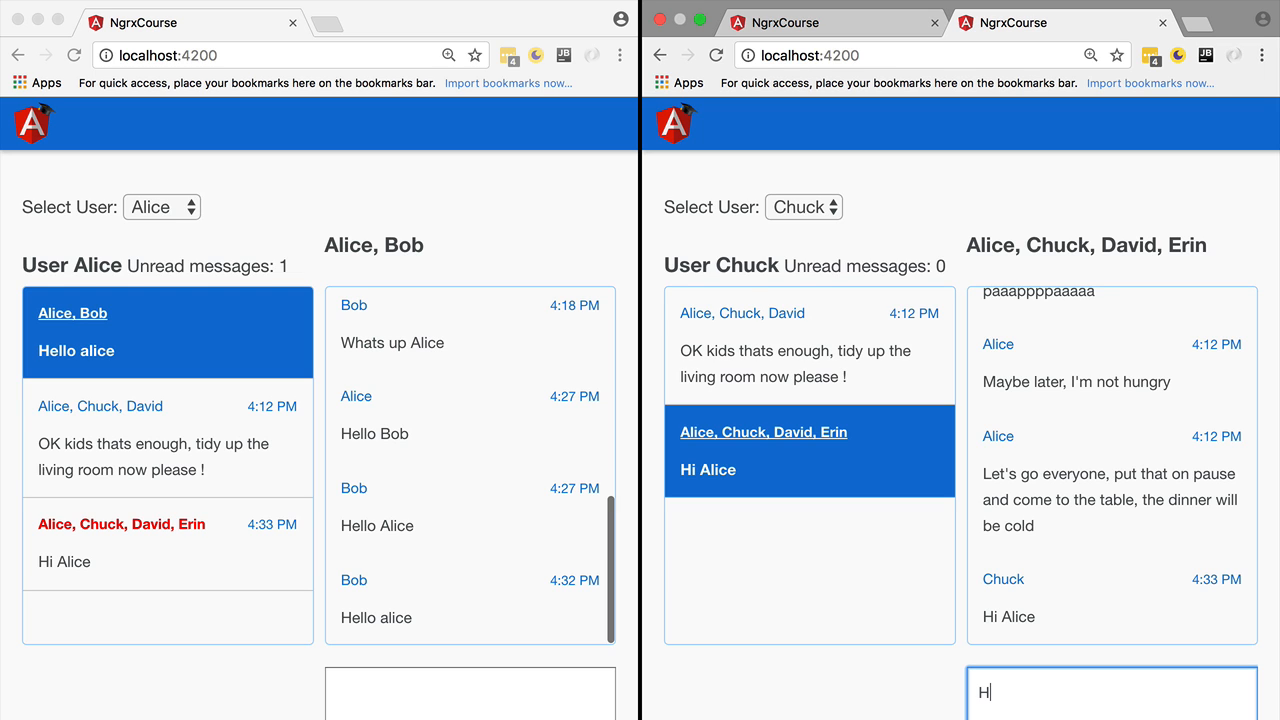
type("i alice 2")
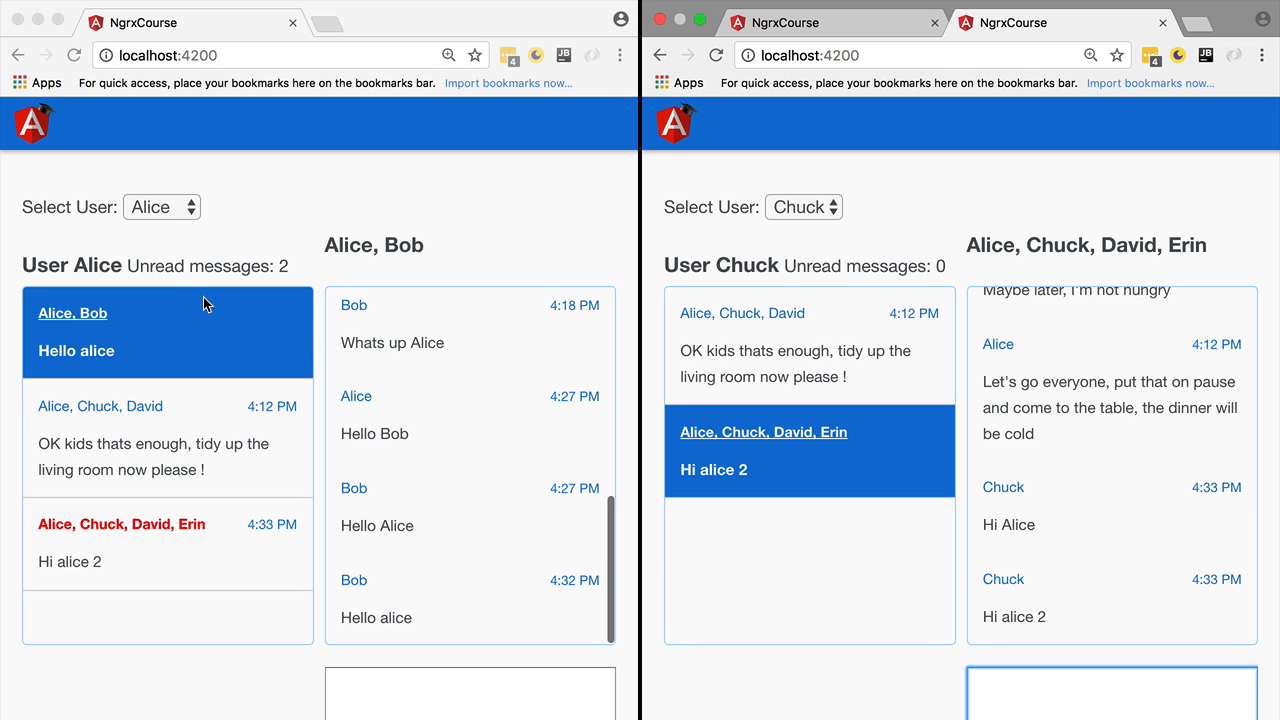
mouse_move(296, 268)
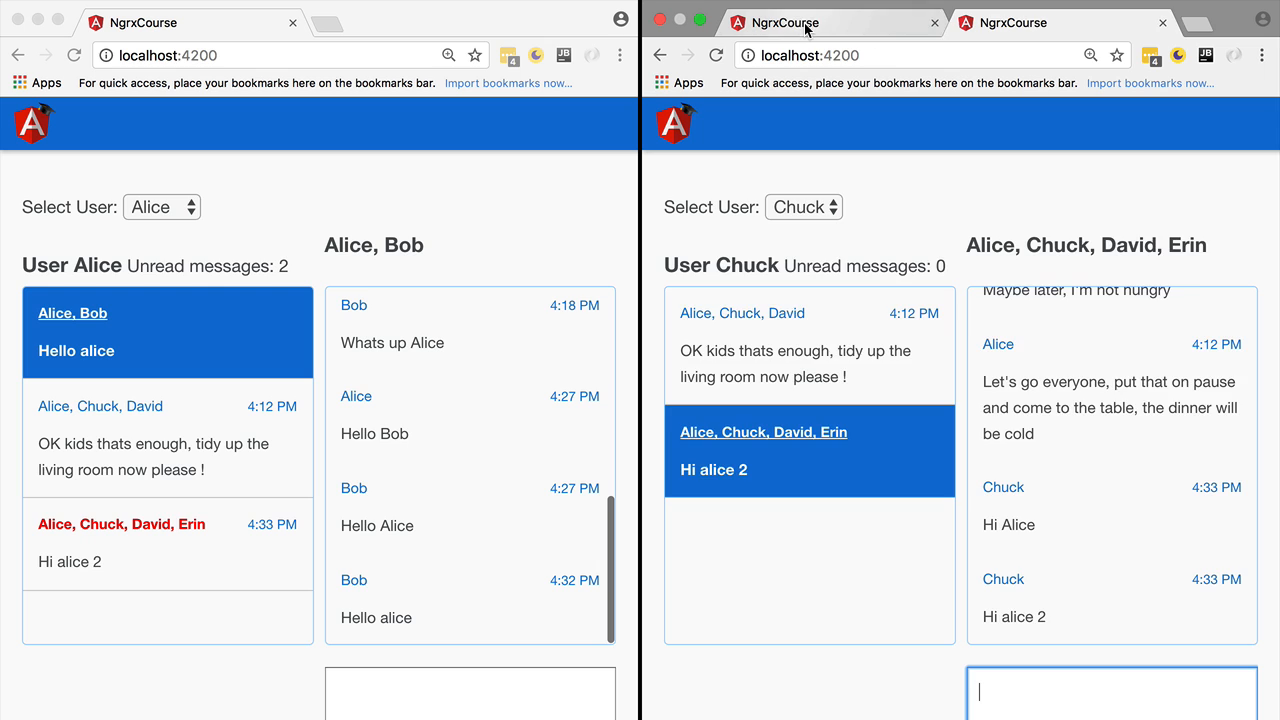
left_click(803, 207)
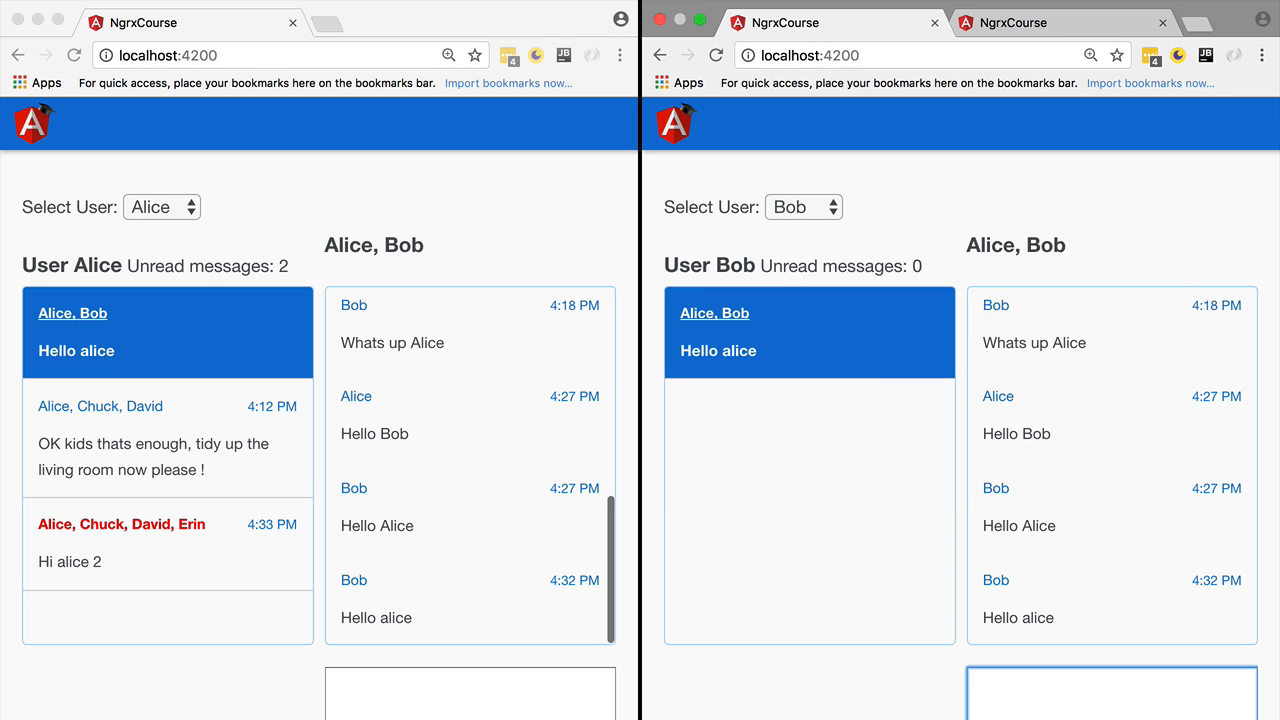
Step: Send 'db' as Bob and open Alice's Alice, Chuck, David, Erin thread
type("db")
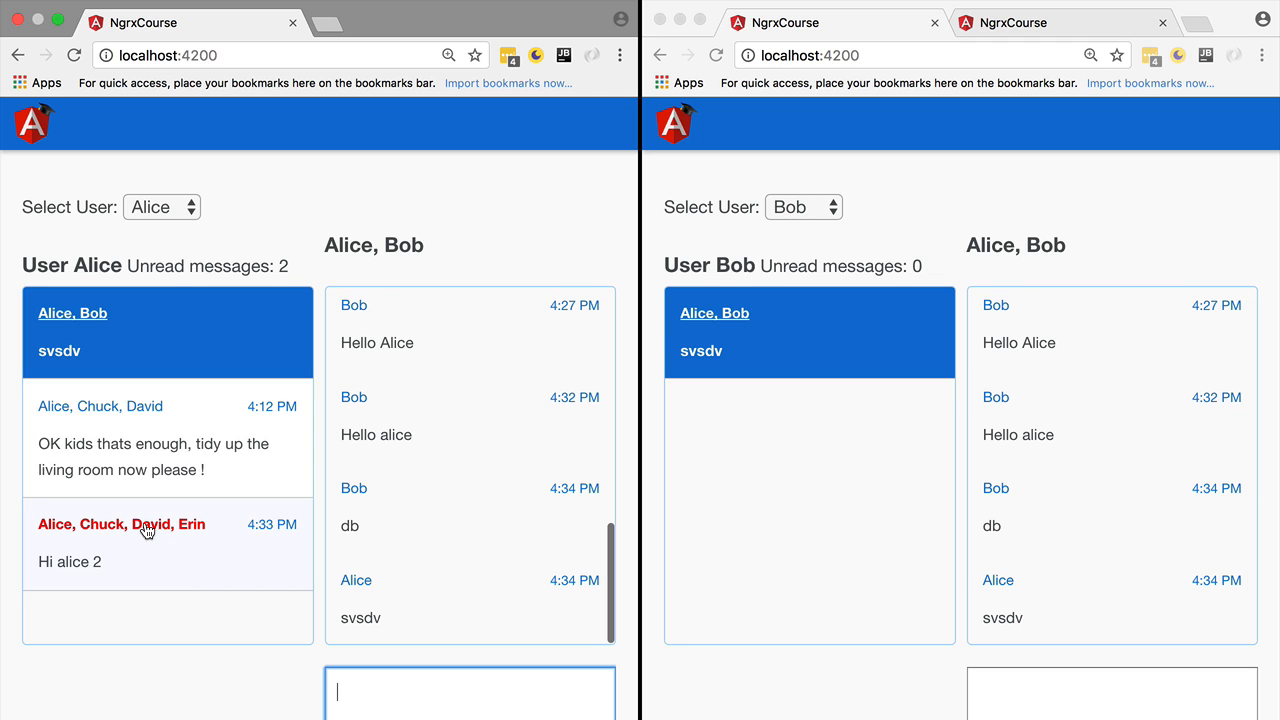
left_click(120, 545)
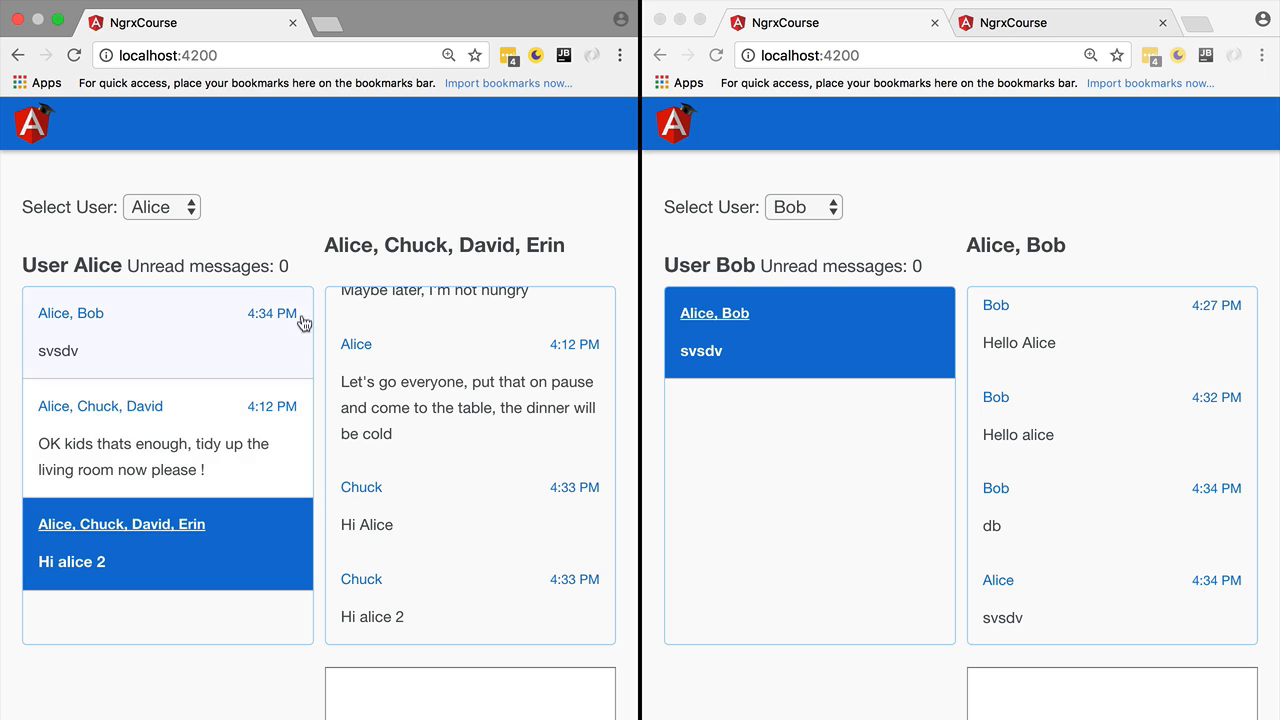
mouse_move(170, 272)
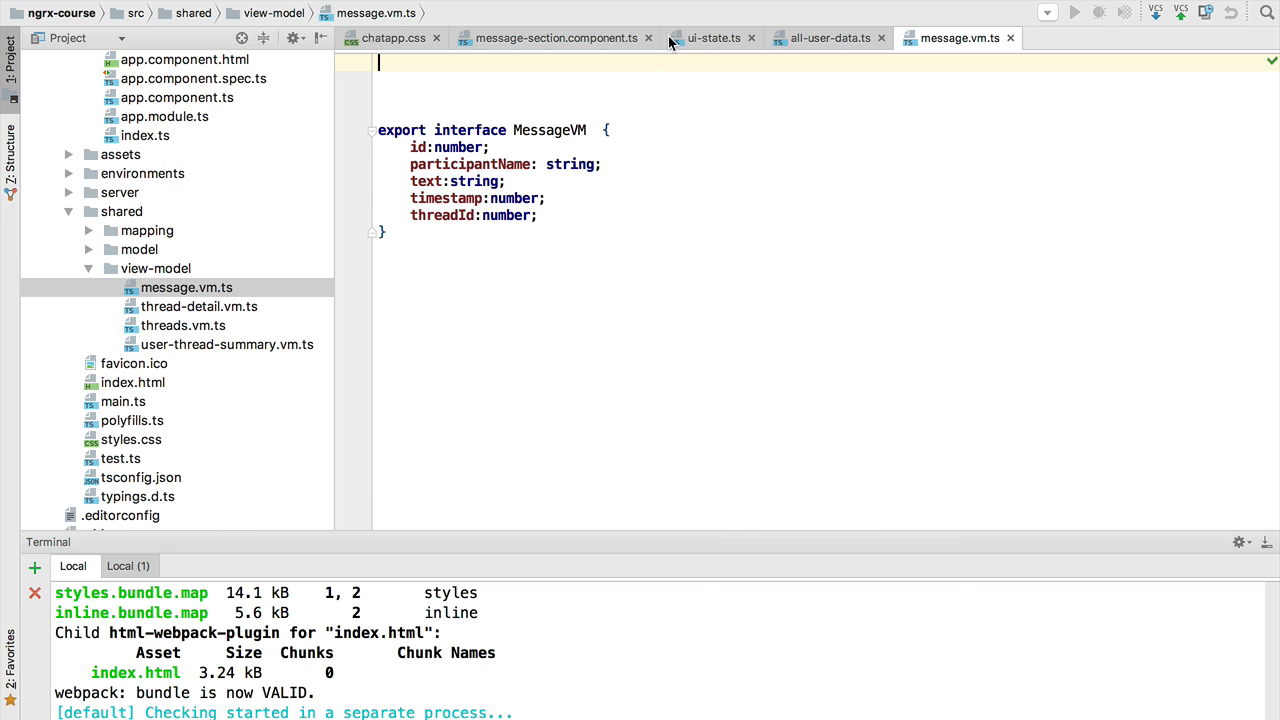
Step: Review the ui-state.ts, all-user-data.ts and message.ts model files
left_click(719, 38)
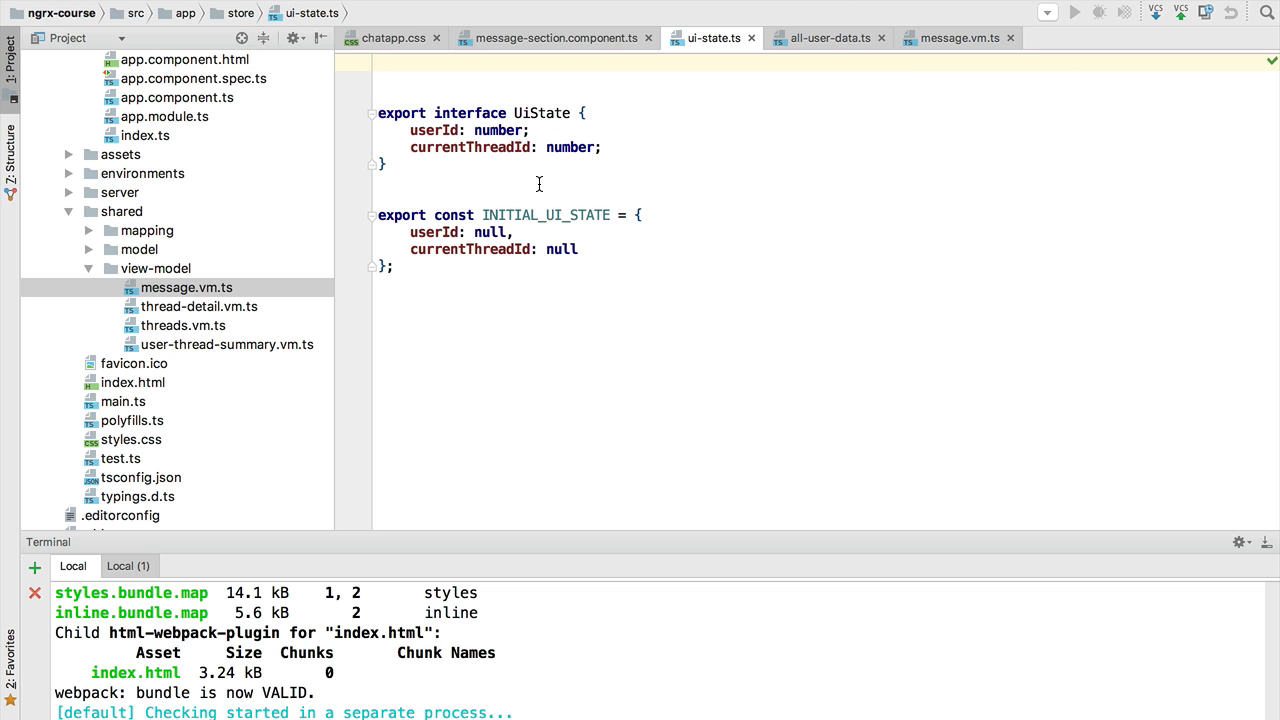
mouse_move(581, 173)
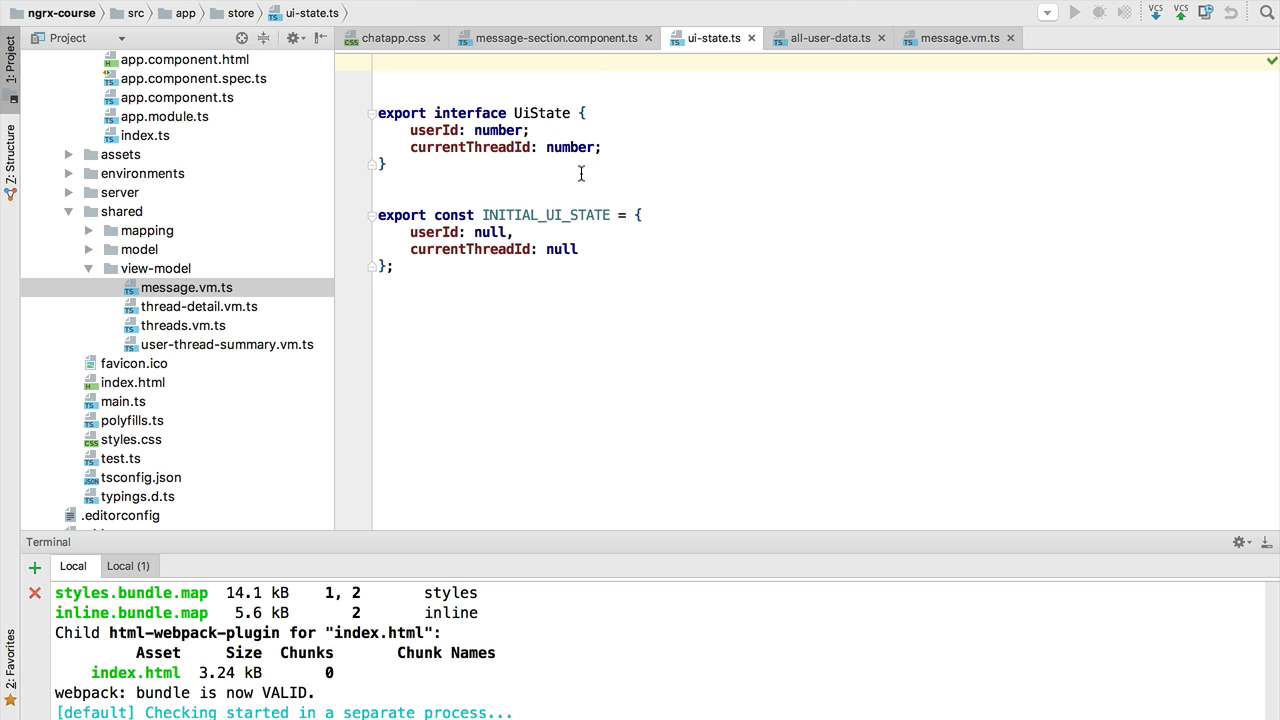
left_click(828, 37)
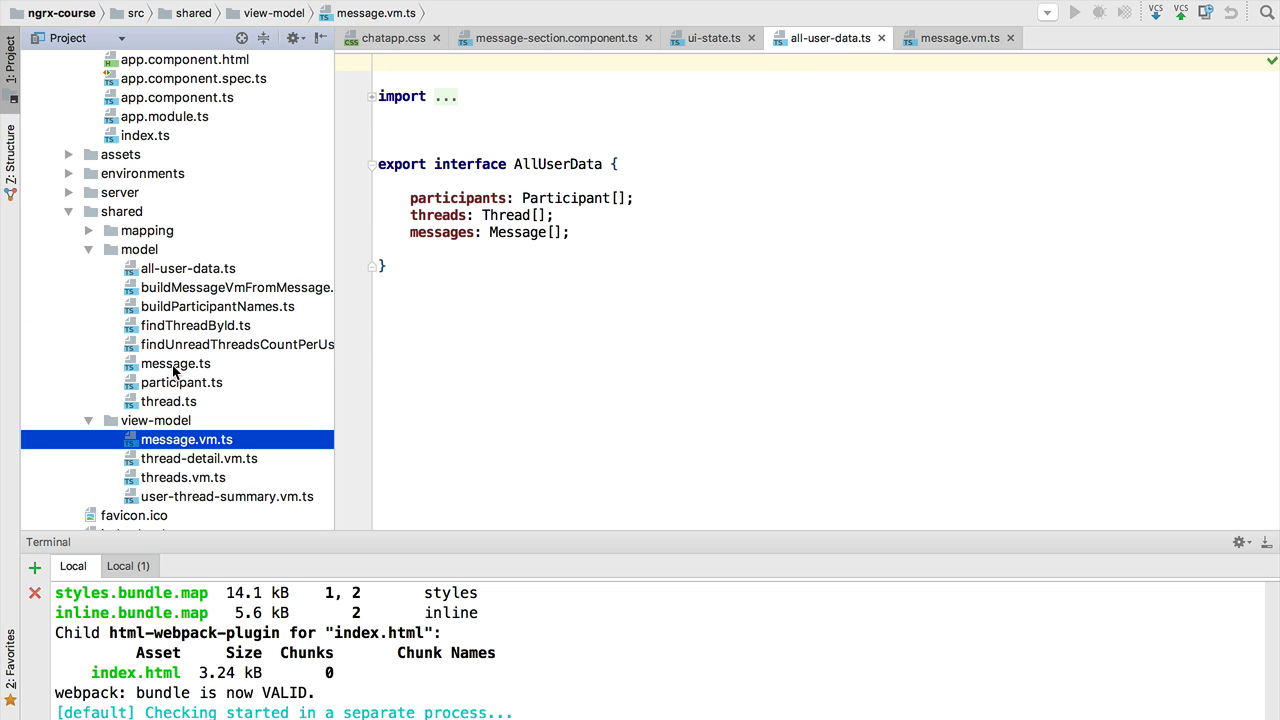
double_click(175, 363)
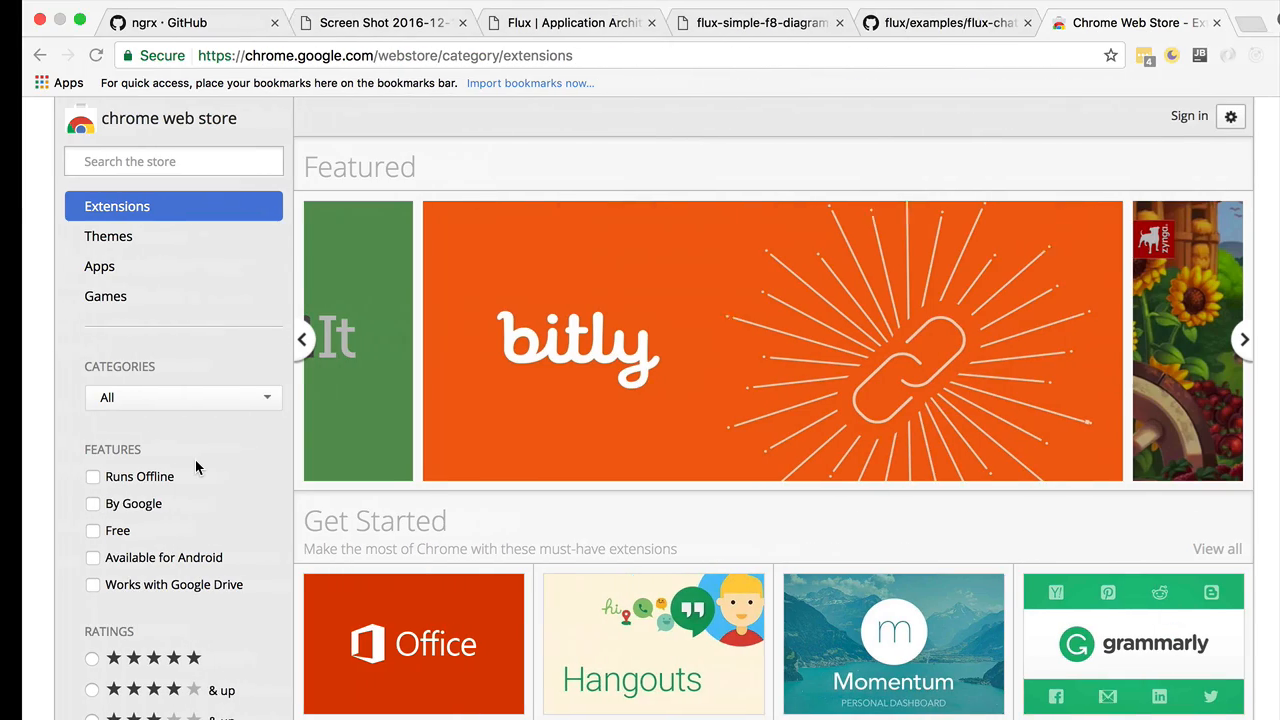
Step: Switch to the flux-chat example tab and scroll down through the GitHub folder
left_click(930, 22)
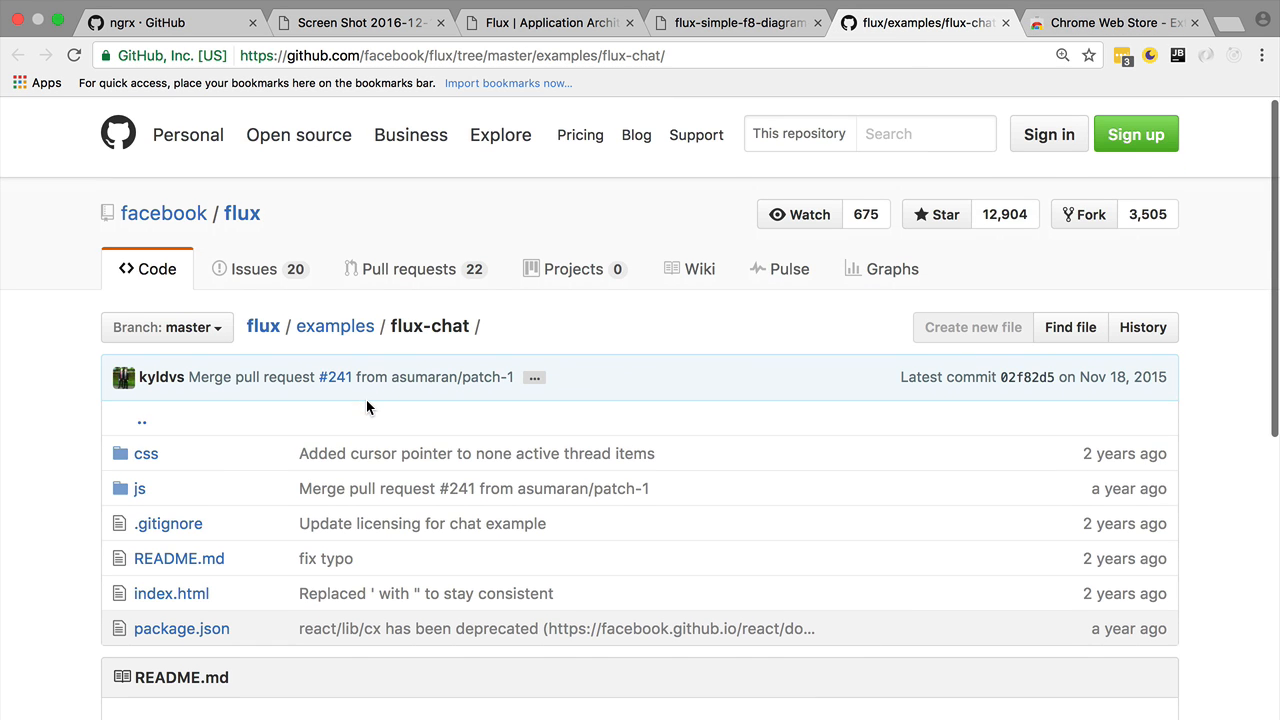
scroll("down", 3)
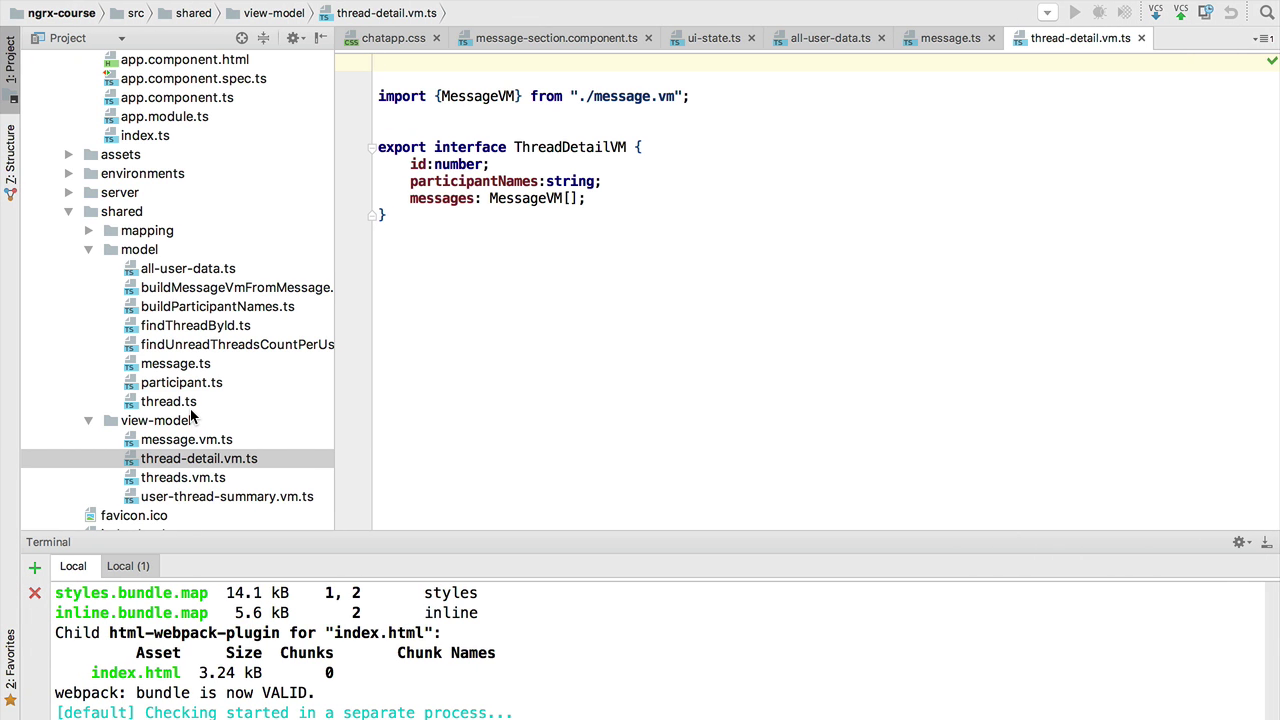
Step: Select message.vm.ts in the Project tree while ThreadDetailVM stays open
left_click(183, 439)
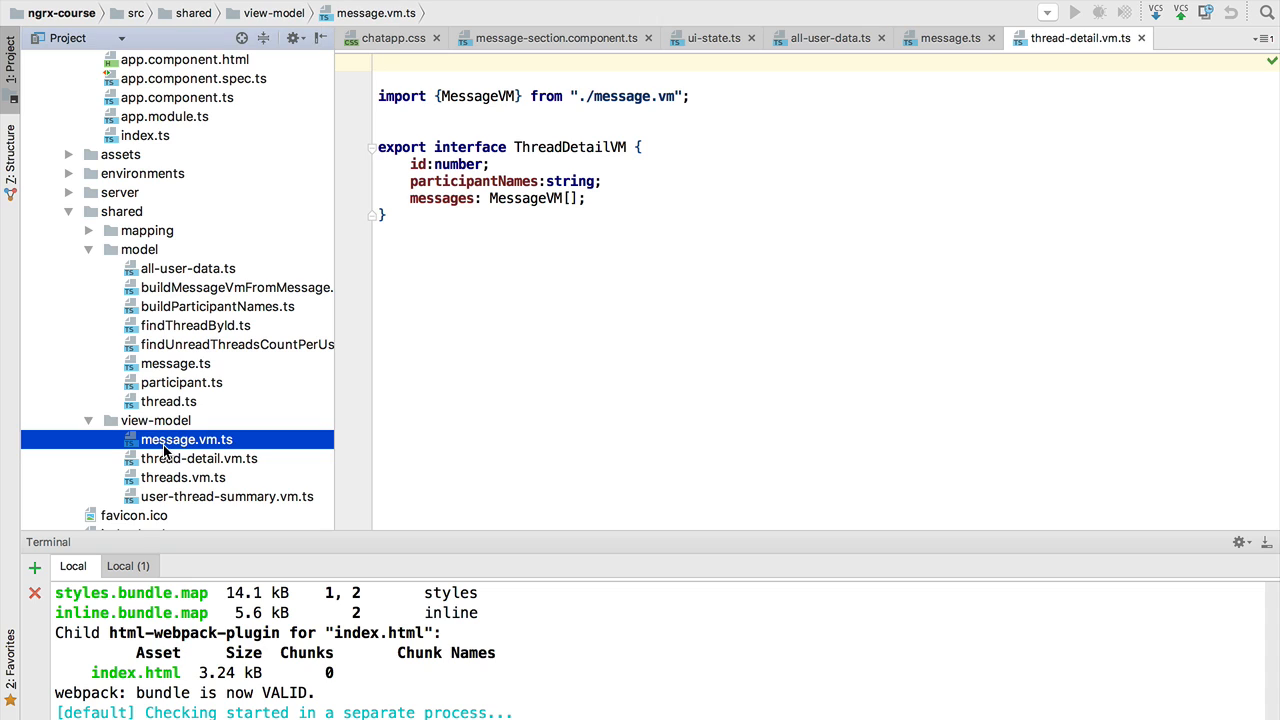
mouse_move(178, 325)
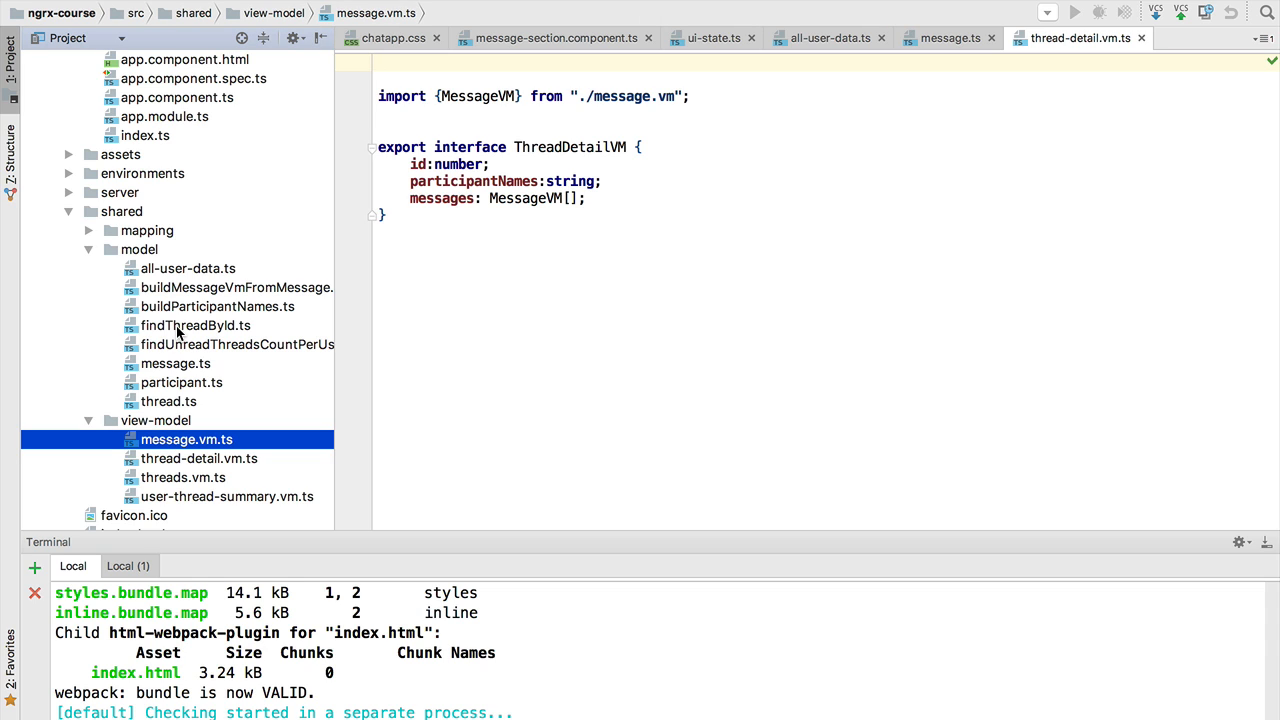
mouse_move(185, 459)
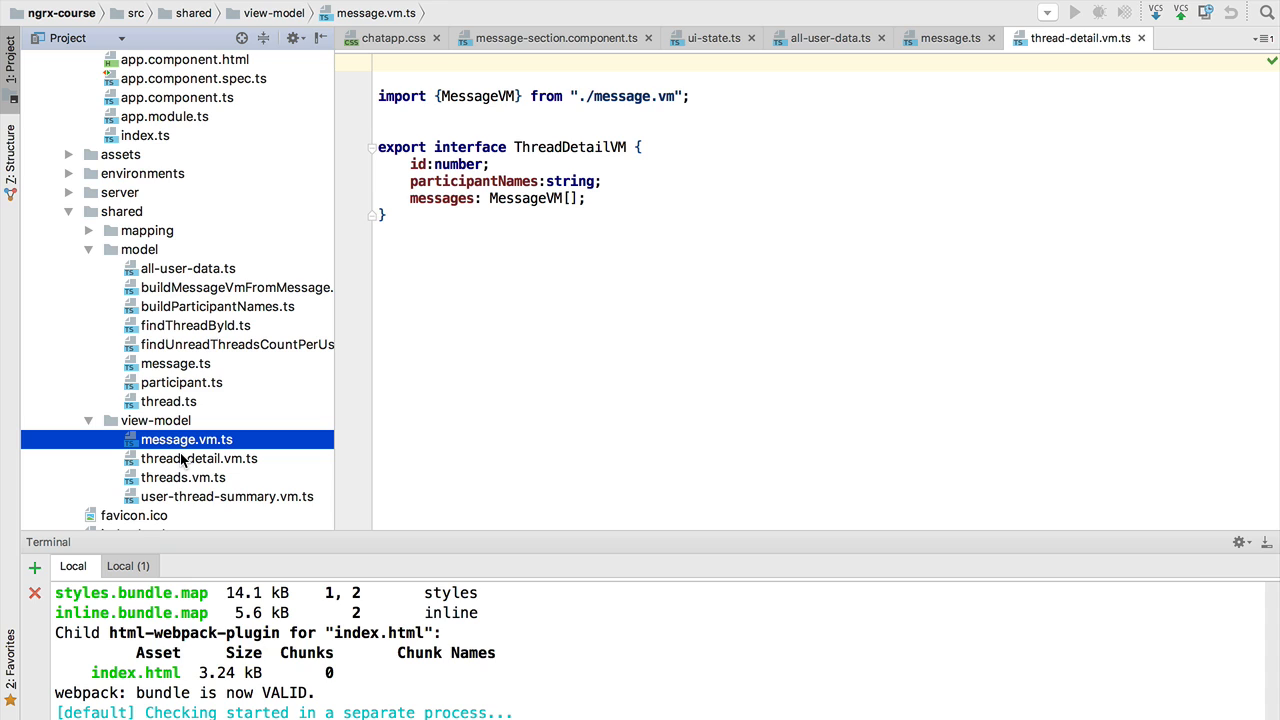
mouse_move(185, 320)
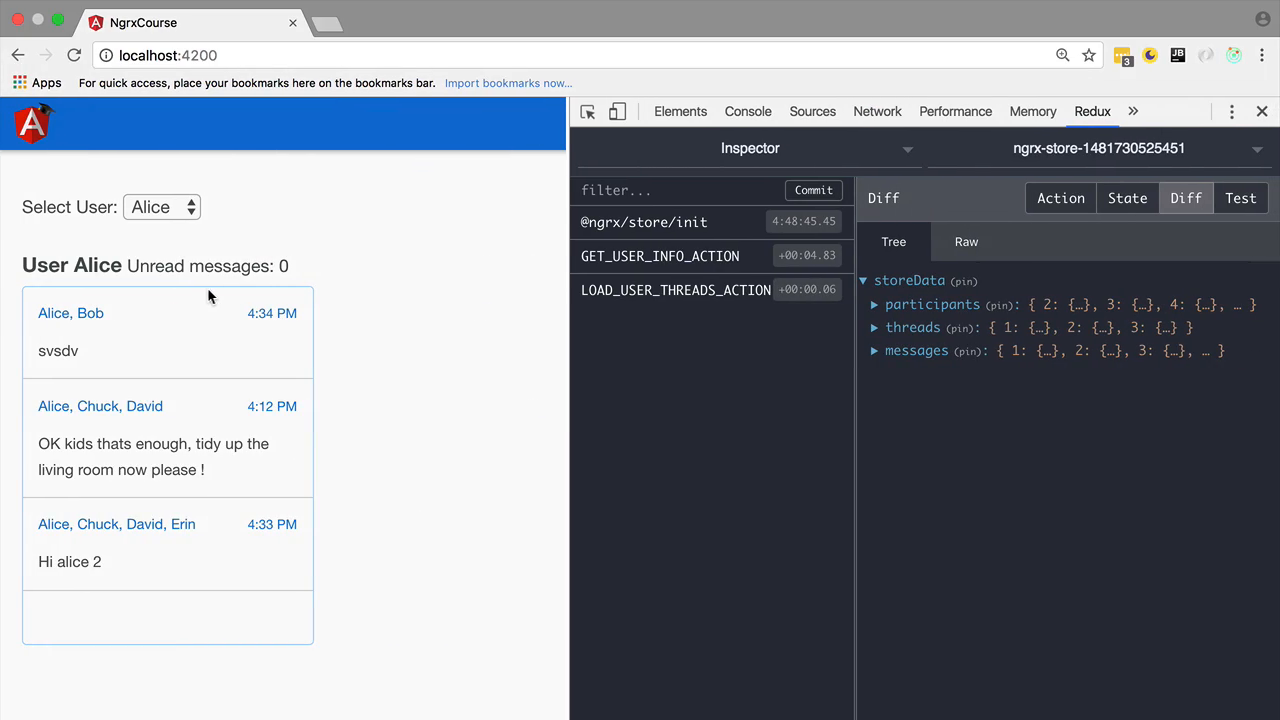
mouse_move(930, 258)
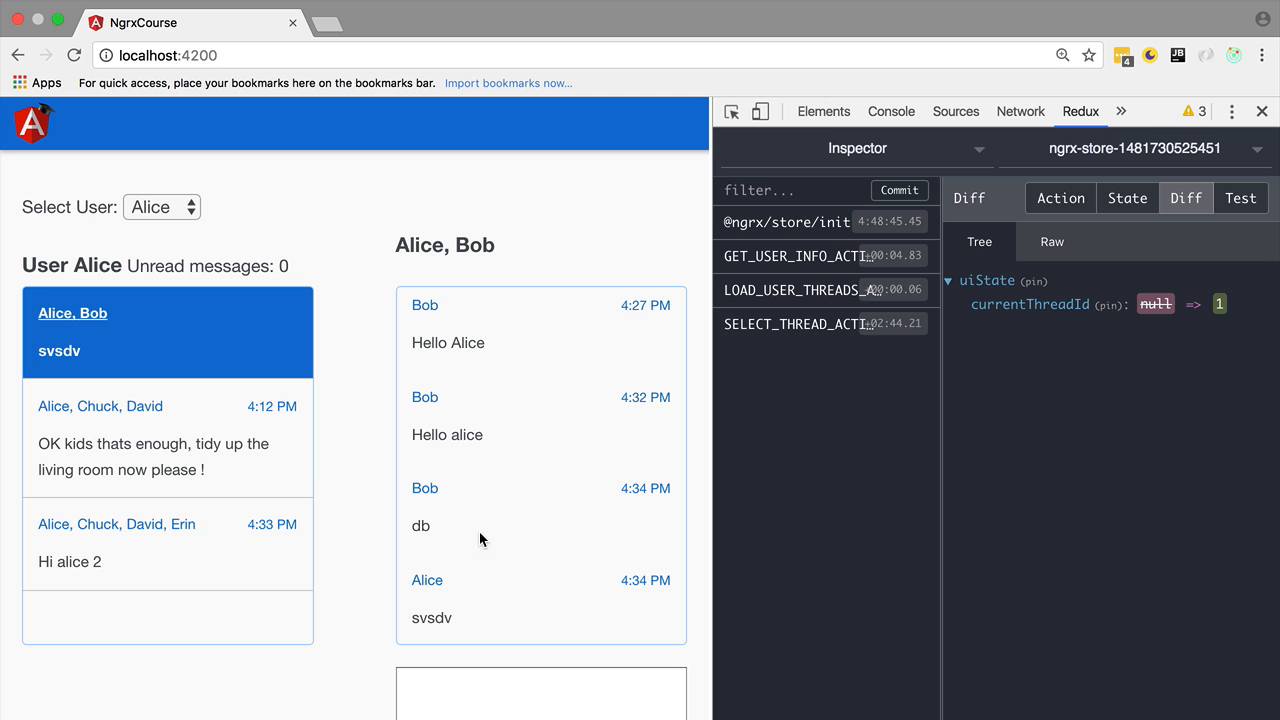
mouse_move(126, 432)
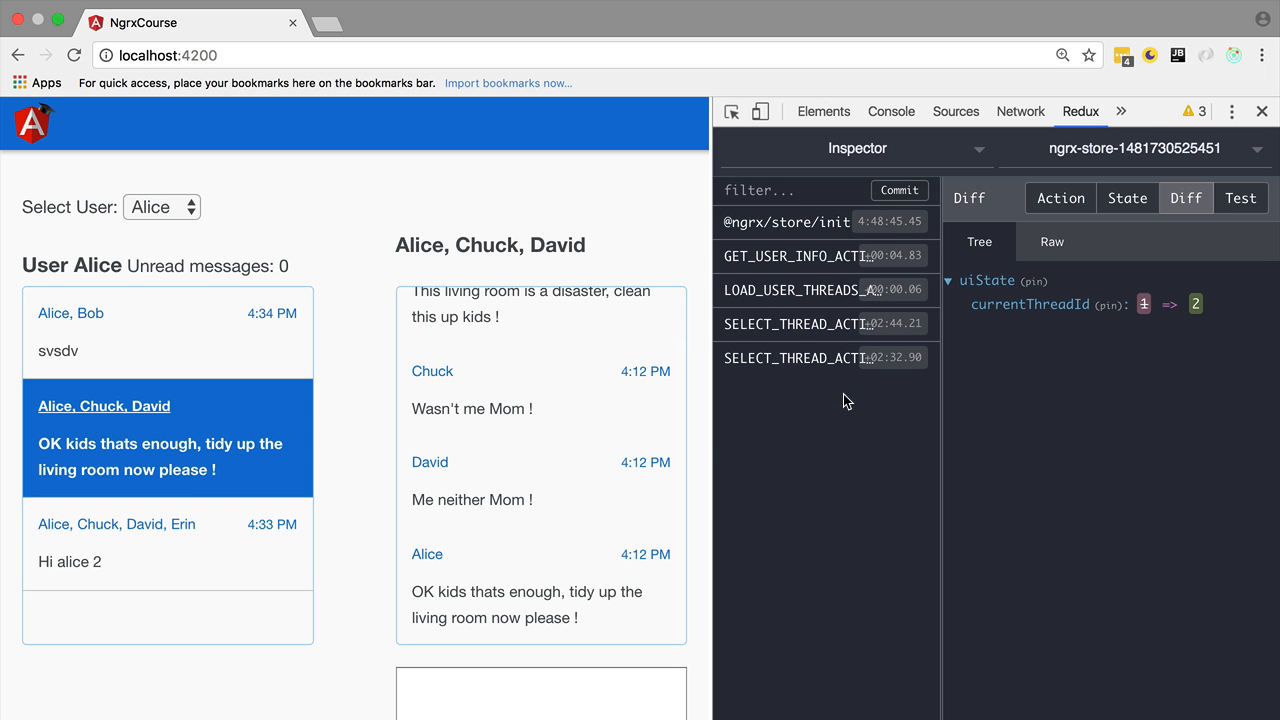
mouse_move(1105, 214)
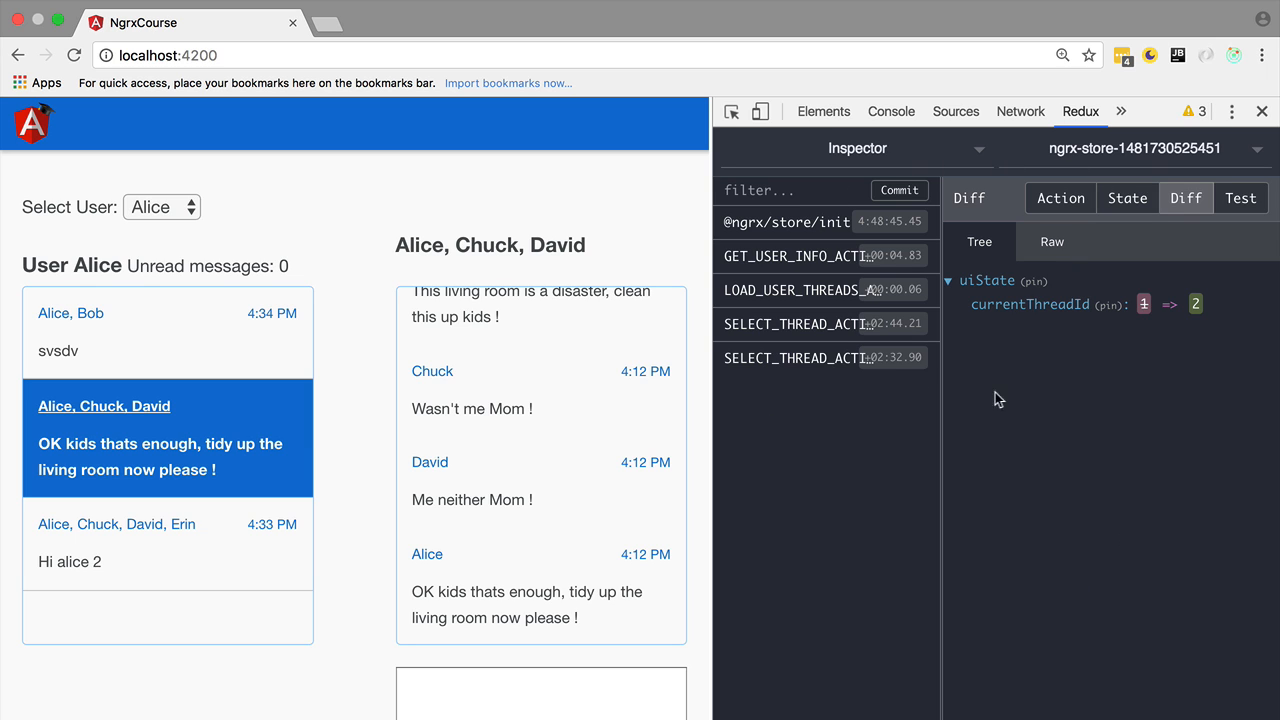
mouse_move(1081, 111)
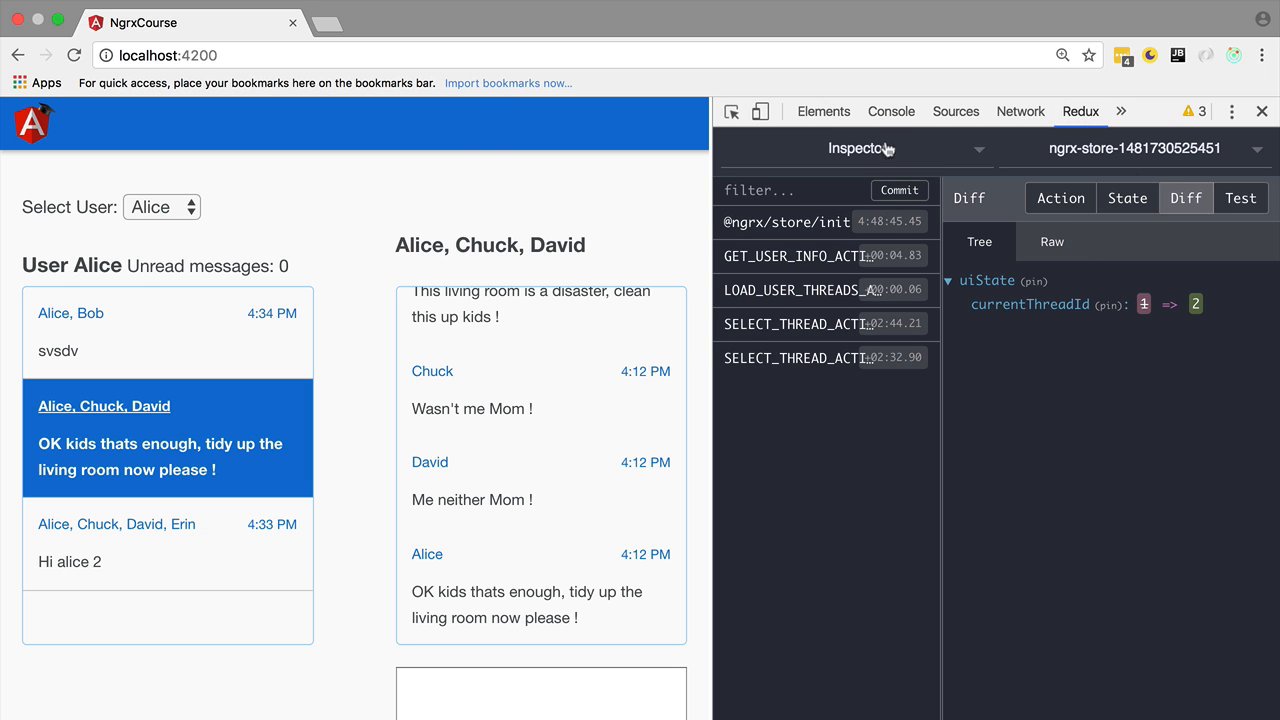
Step: Show the DevTools Console with Thread Detail loaded entries for both threads
left_click(891, 111)
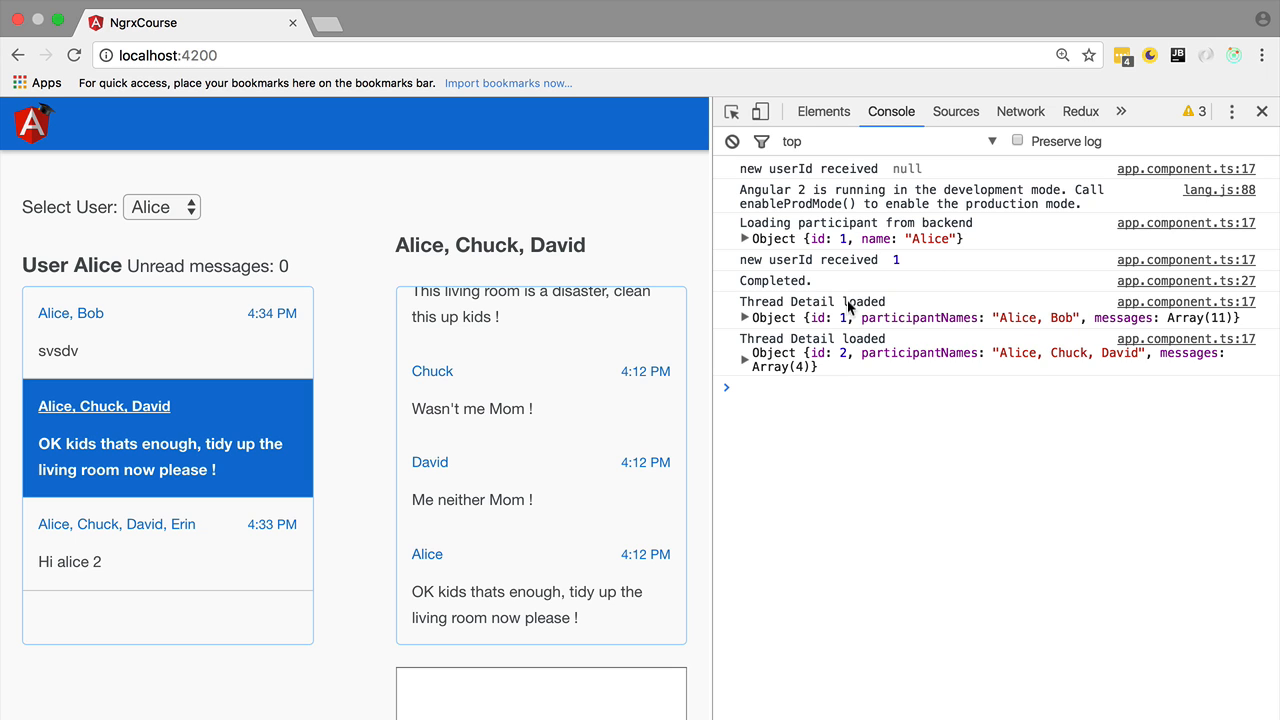
mouse_move(880, 343)
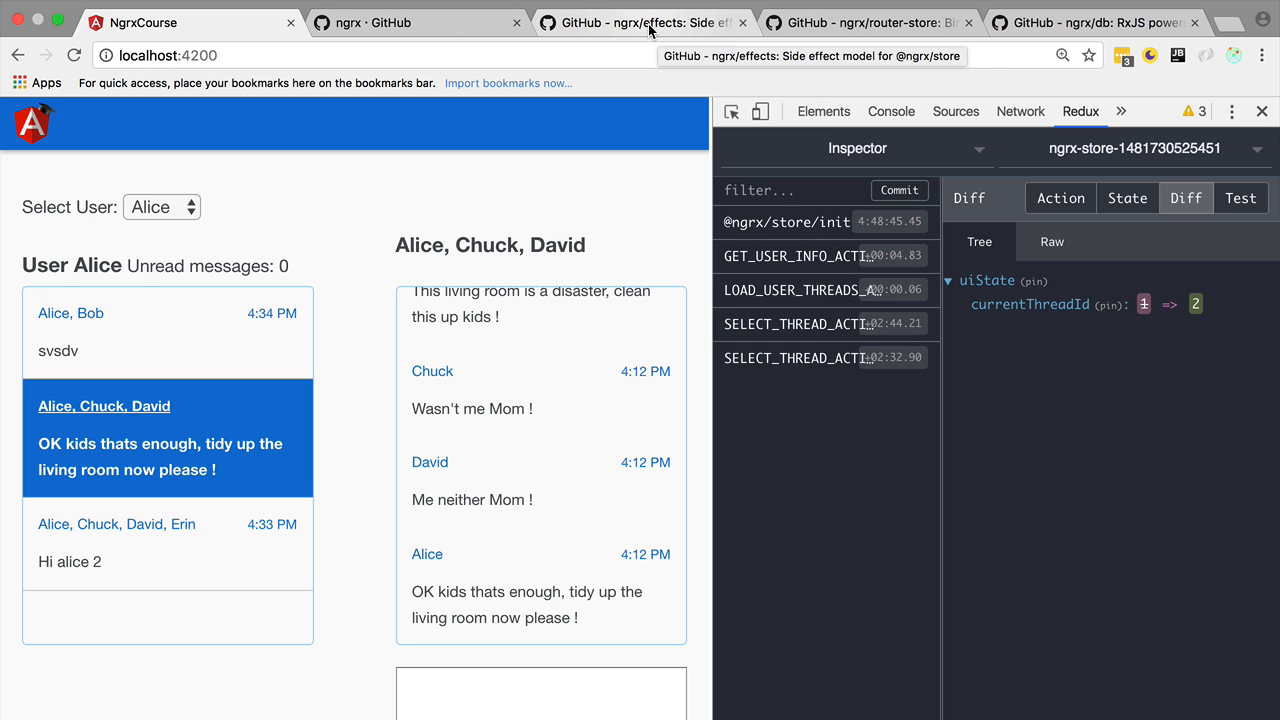
Step: Show the ngrx/effects, ngrx/router-store and ngrx/db GitHub repos, then return to the NgrxCourse chat app
left_click(663, 22)
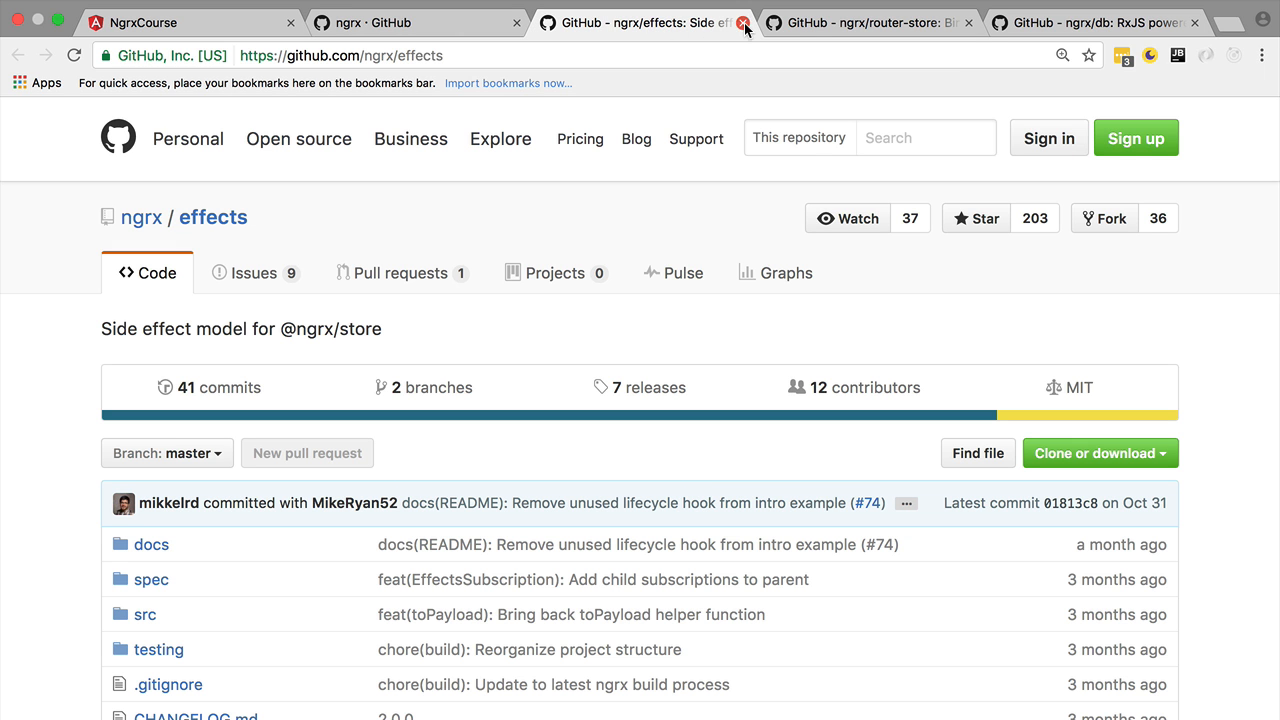
left_click(850, 24)
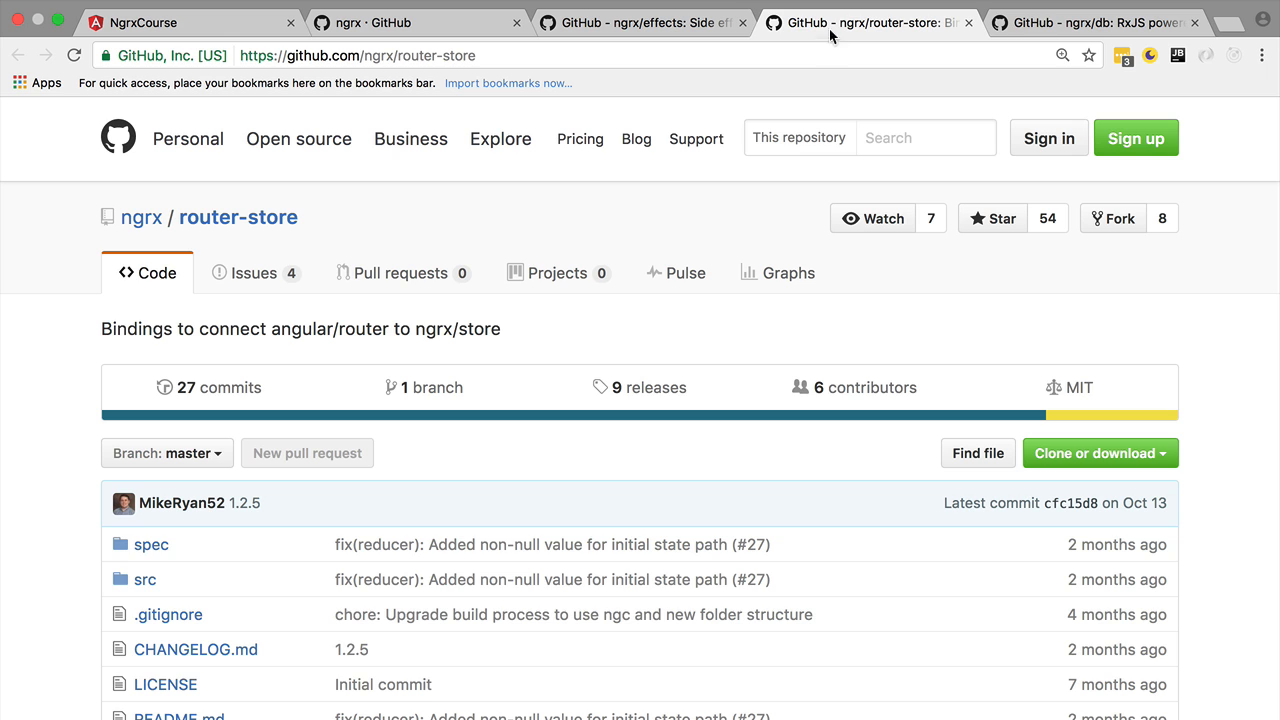
left_click(1110, 22)
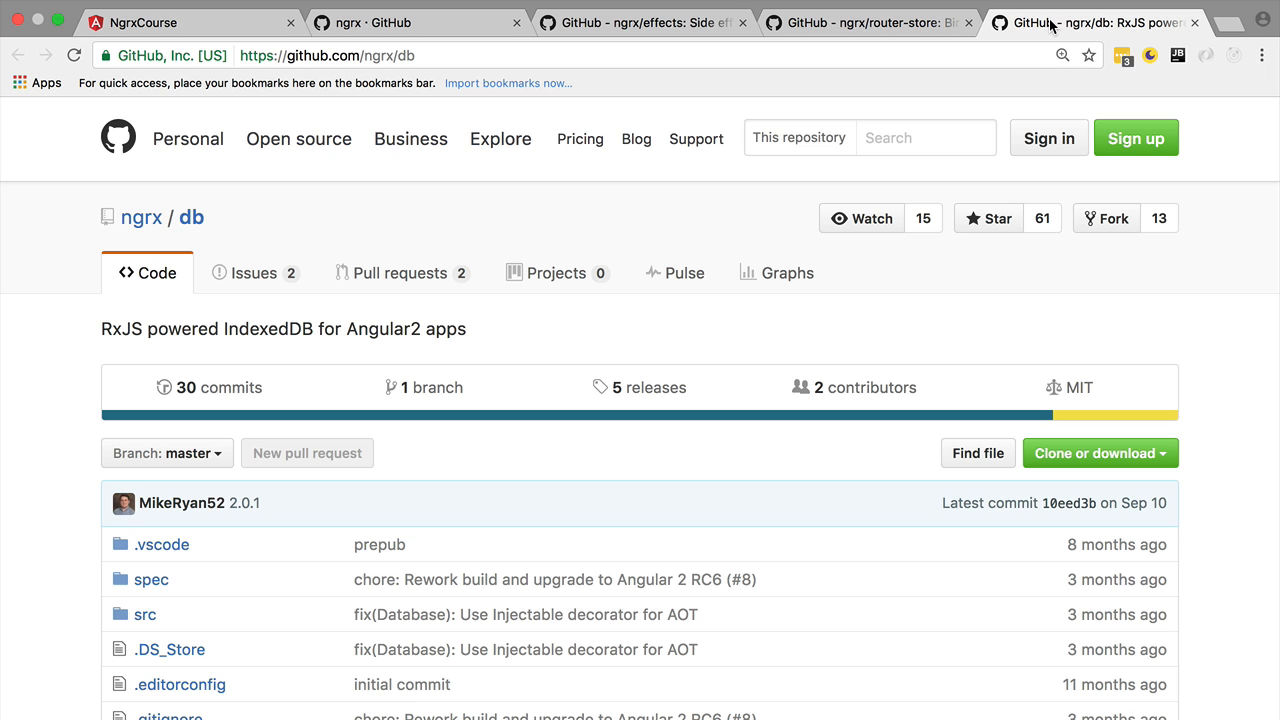
left_click(180, 22)
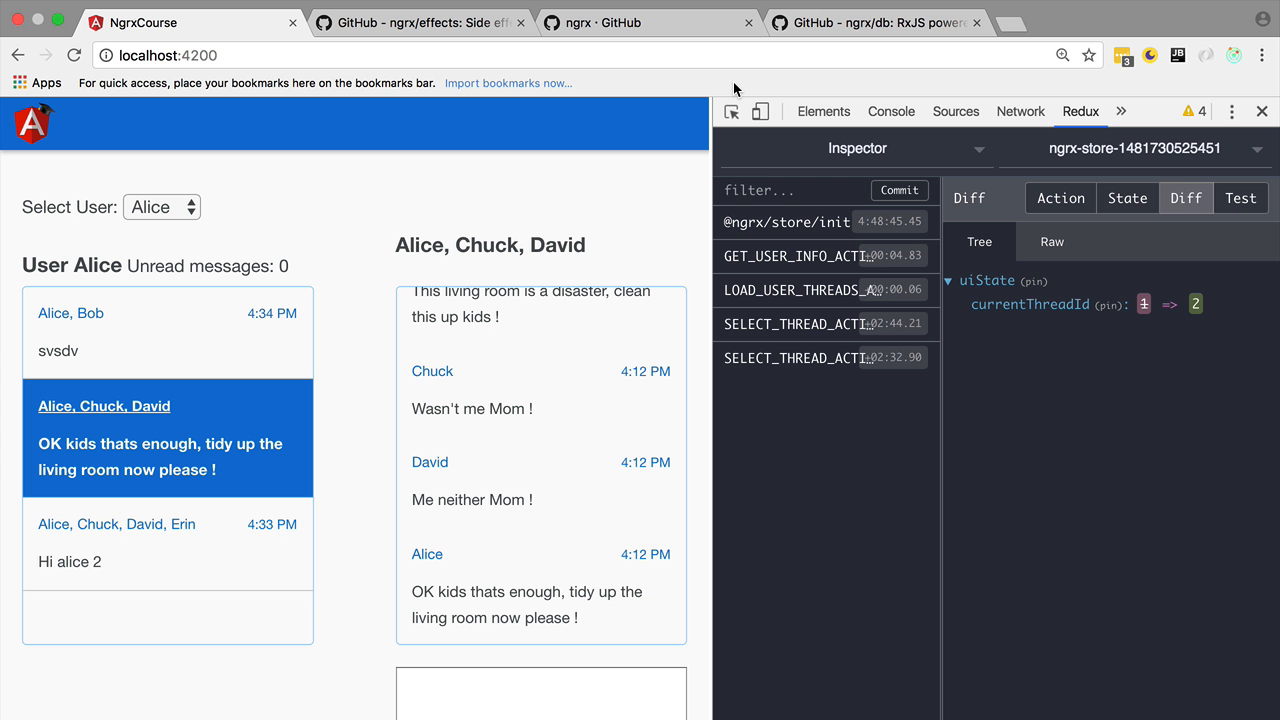